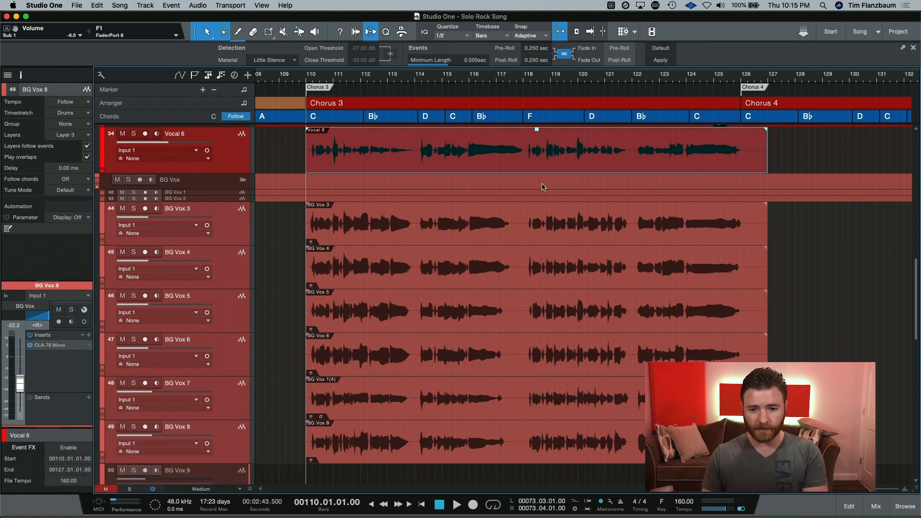
pyautogui.moveTo(802, 124)
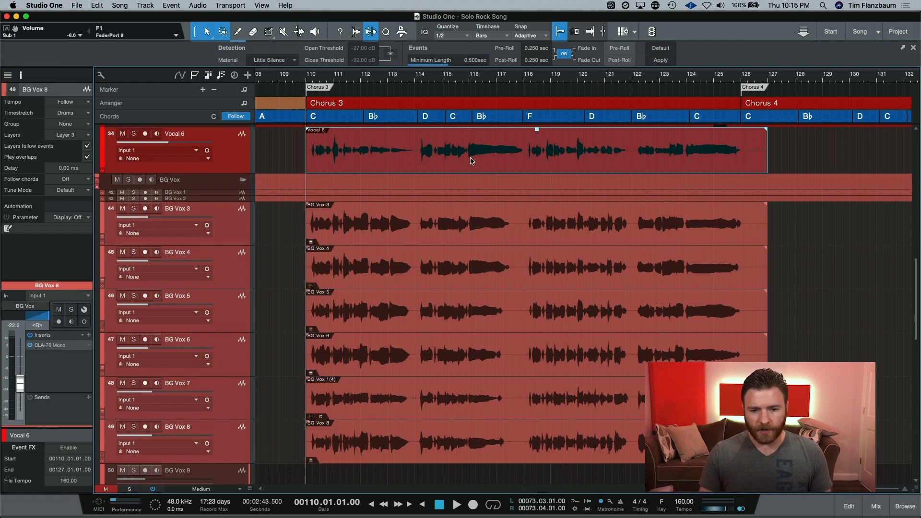
pyautogui.moveTo(383, 241)
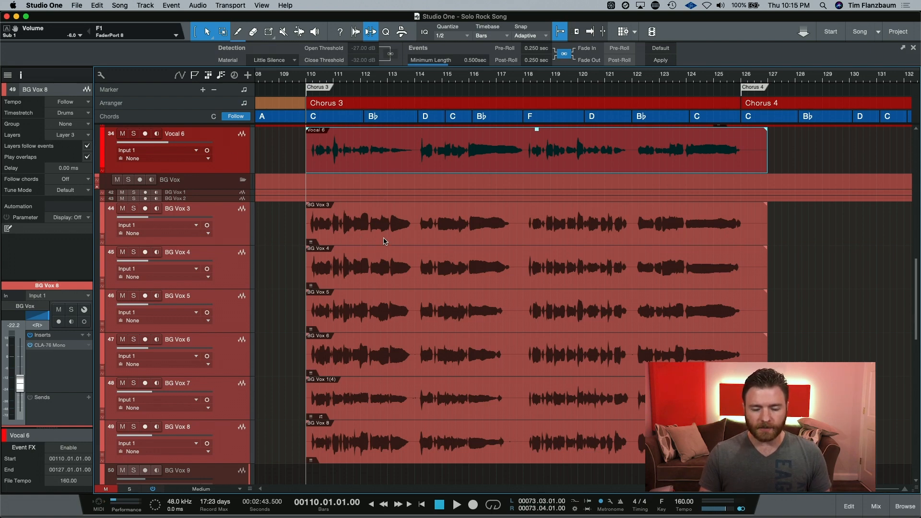
pyautogui.moveTo(411, 228)
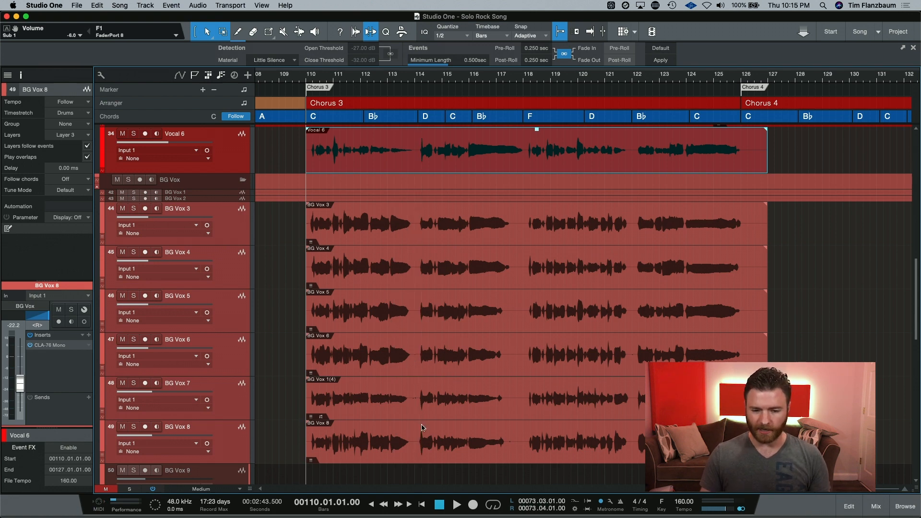
pyautogui.moveTo(376, 403)
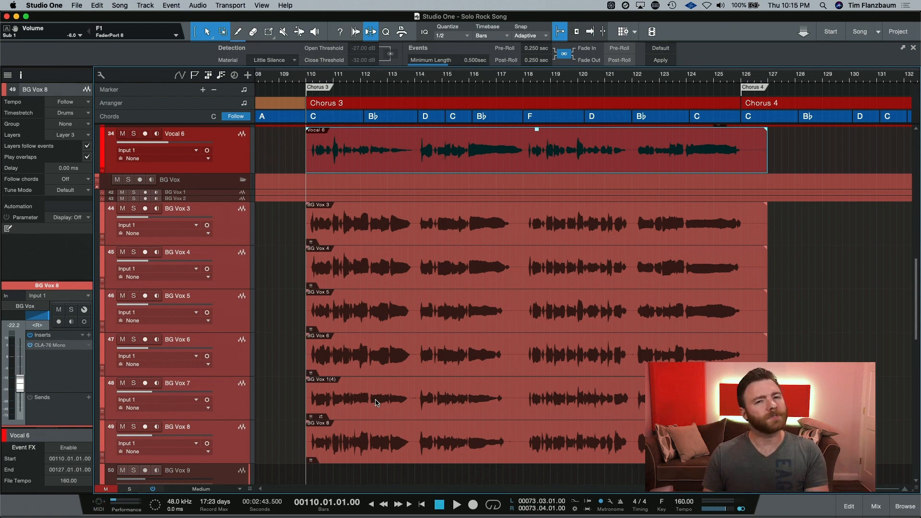
pyautogui.moveTo(487, 163)
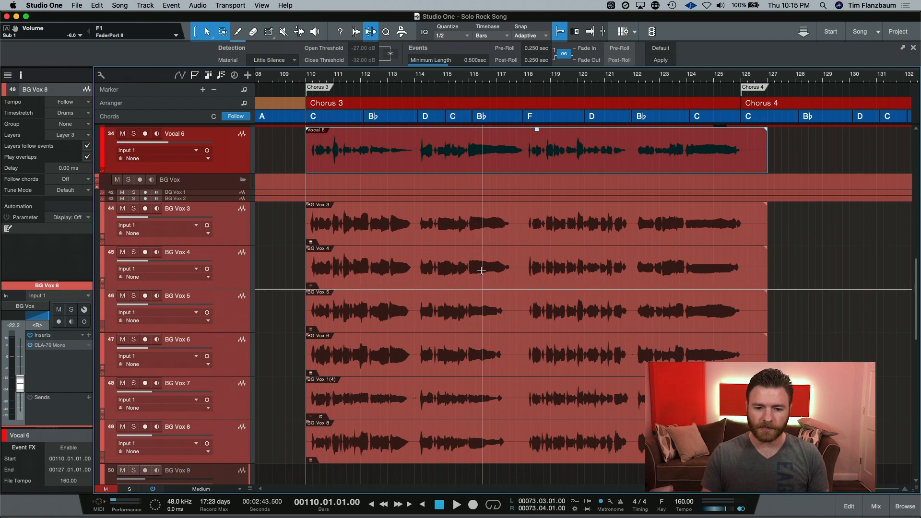
pyautogui.moveTo(490, 434)
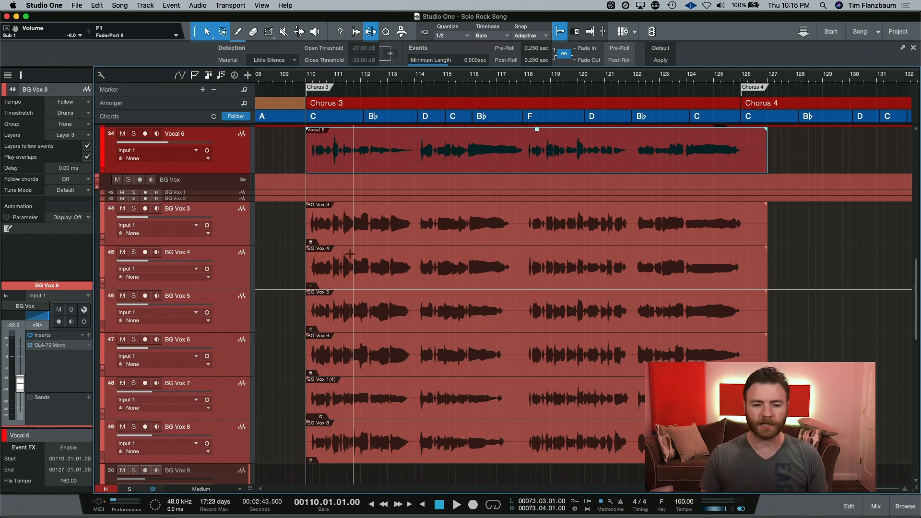
# Step: Audition the chorus vocals, then stop and return to the chorus start
pyautogui.click(456, 503)
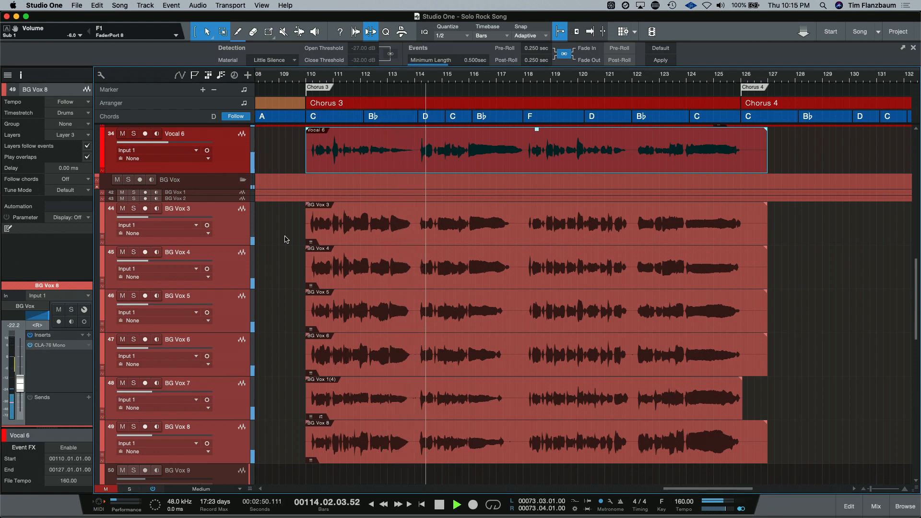
pyautogui.click(457, 504)
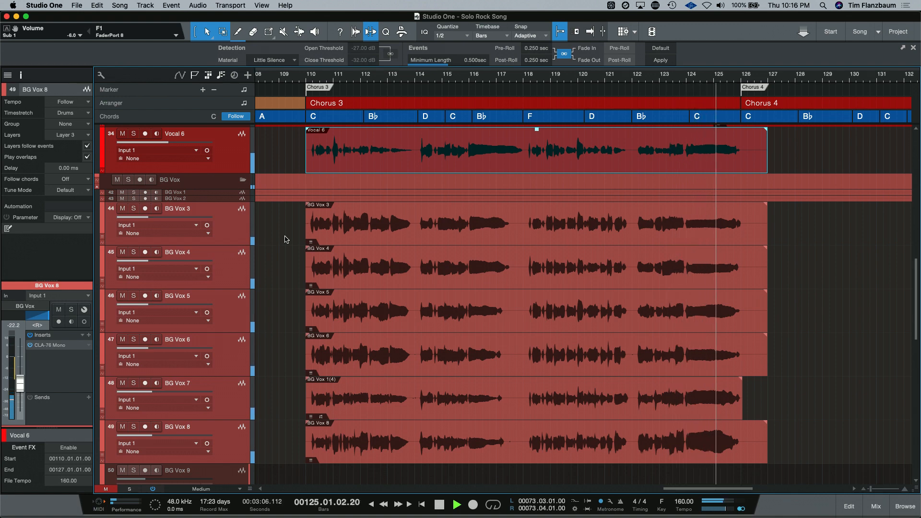
pyautogui.click(437, 503)
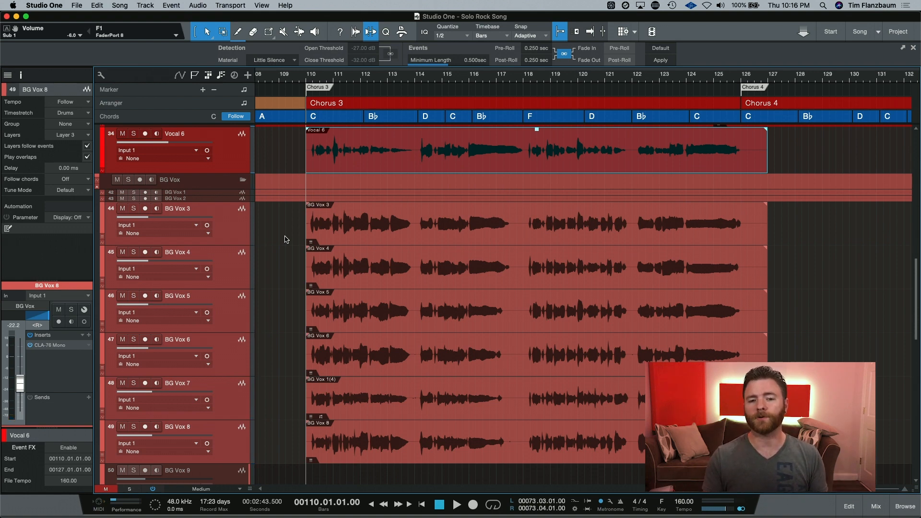
pyautogui.moveTo(504, 265)
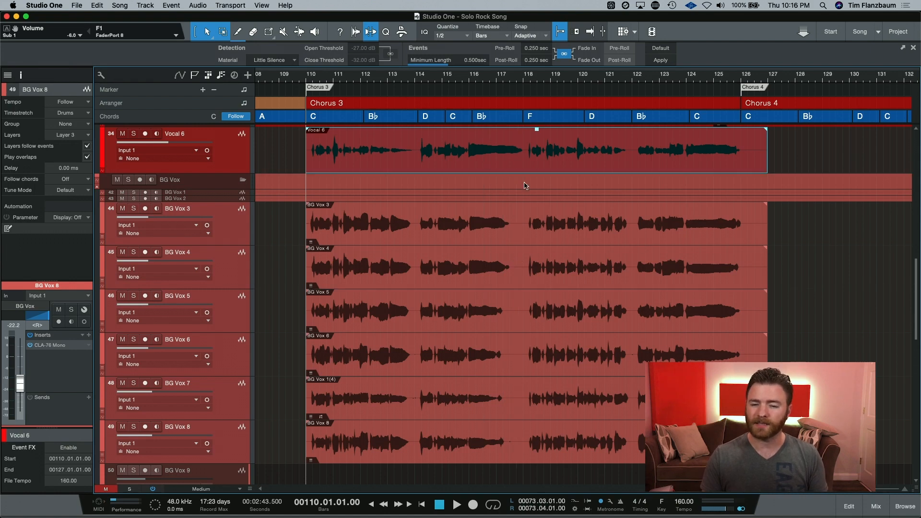
pyautogui.moveTo(482, 287)
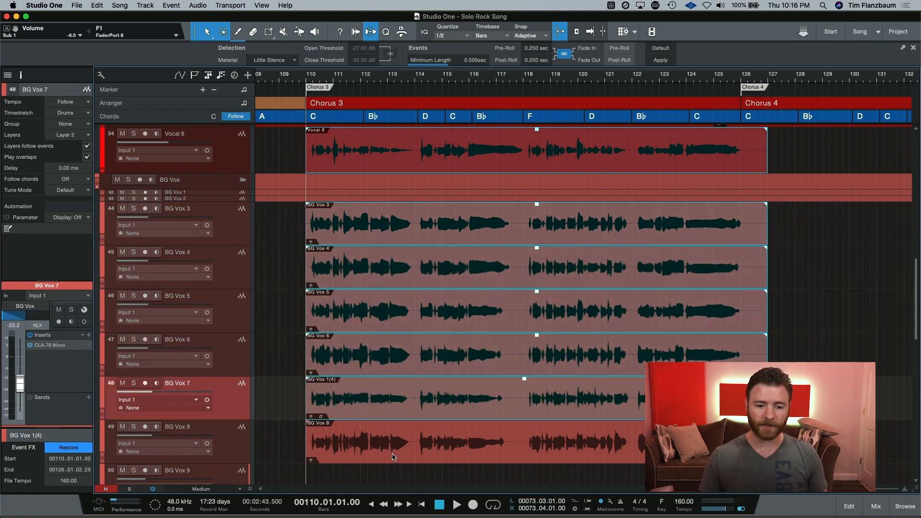
# Step: Add the BG Vox 8 event so all background vocal events are selected
pyautogui.click(178, 425)
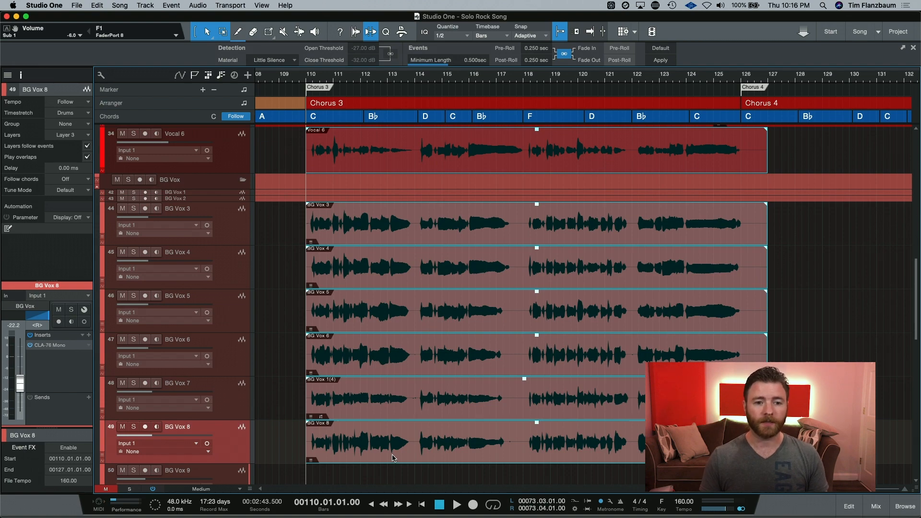
pyautogui.click(198, 6)
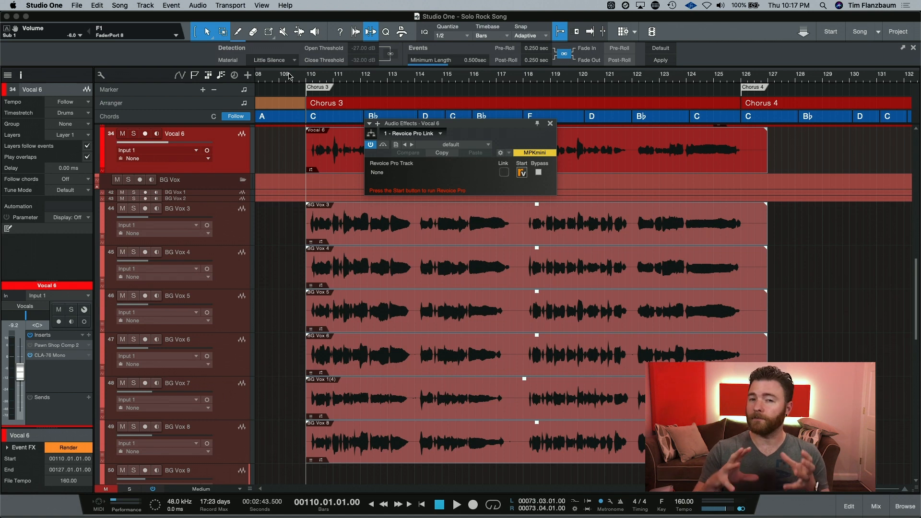
pyautogui.moveTo(505, 177)
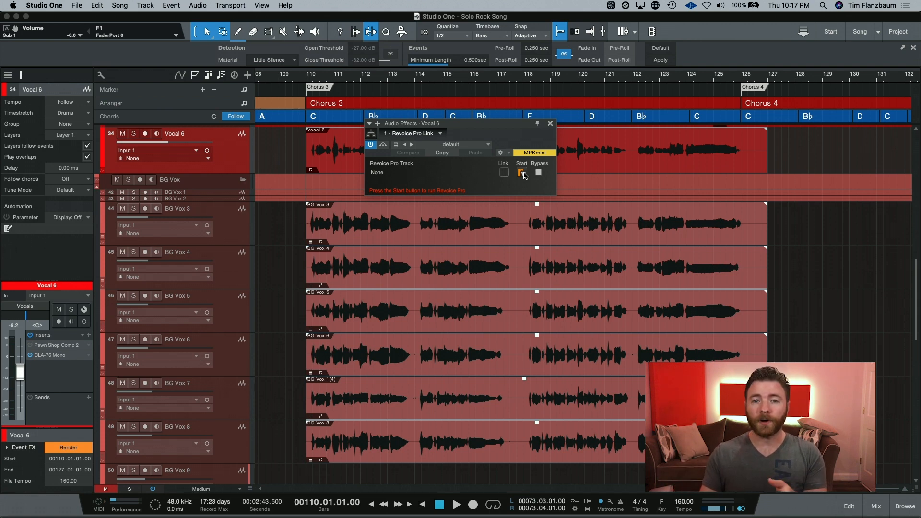
# Step: Add Revoice Pro Link to Vocal 6's Event FX and reselect the BG Vox events
pyautogui.click(521, 172)
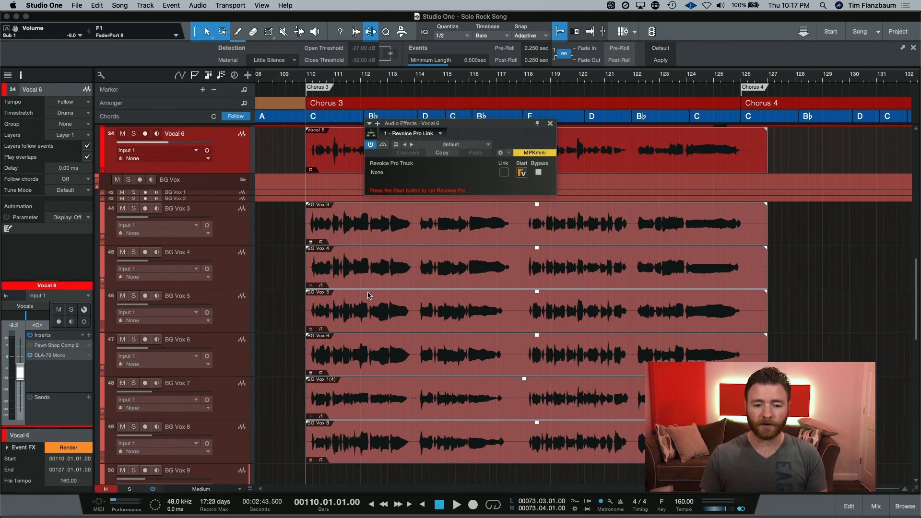
pyautogui.moveTo(387, 271)
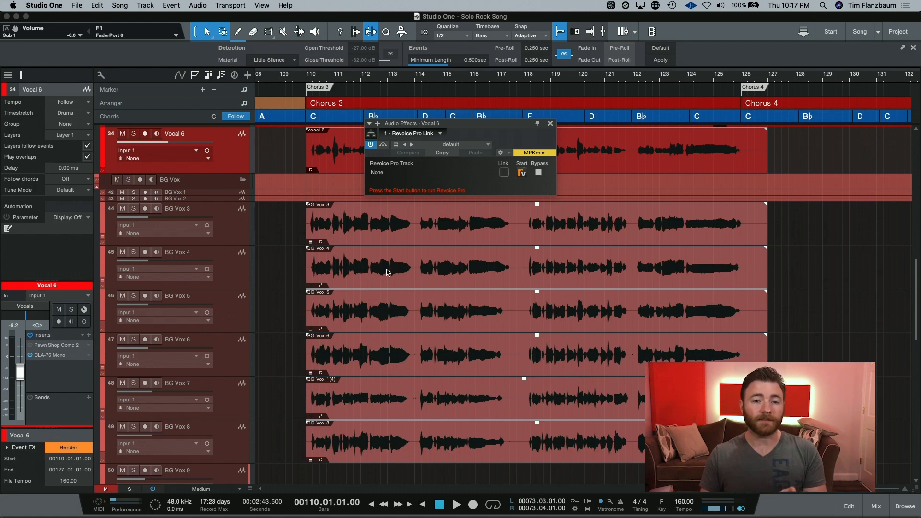
pyautogui.click(8, 448)
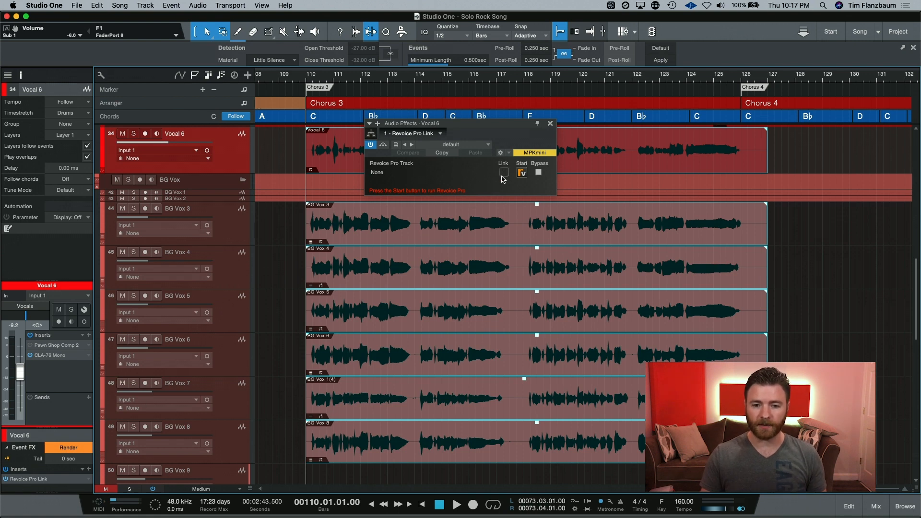
pyautogui.moveTo(501, 181)
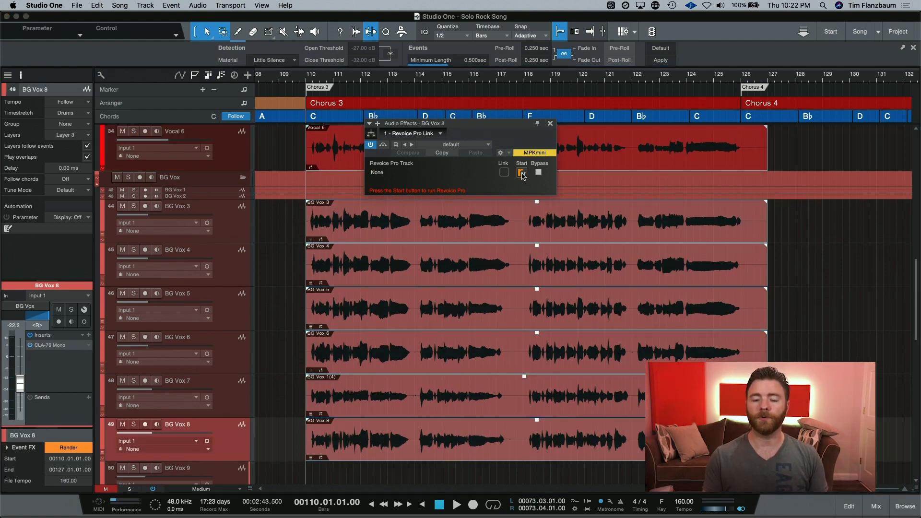
# Step: Start Revoice Pro from the BG Vox 8 Link window and tick Link to register the track
pyautogui.click(522, 172)
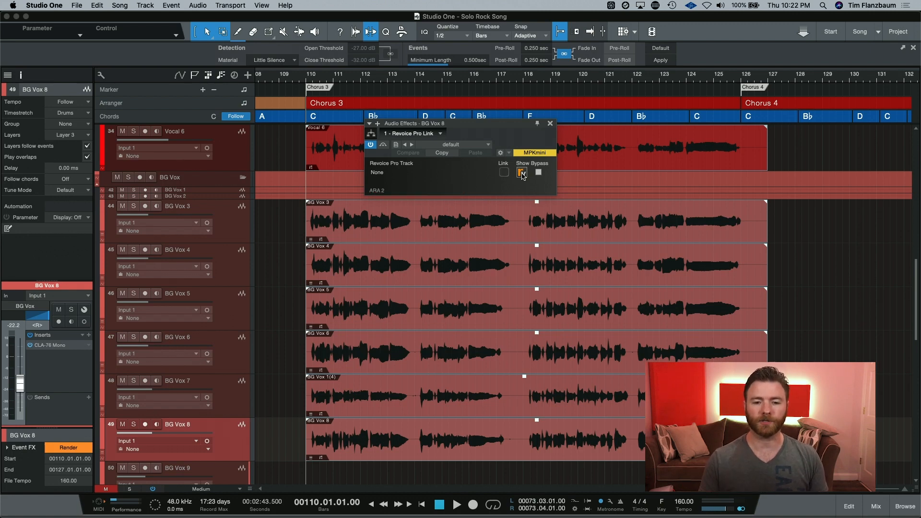
pyautogui.click(504, 172)
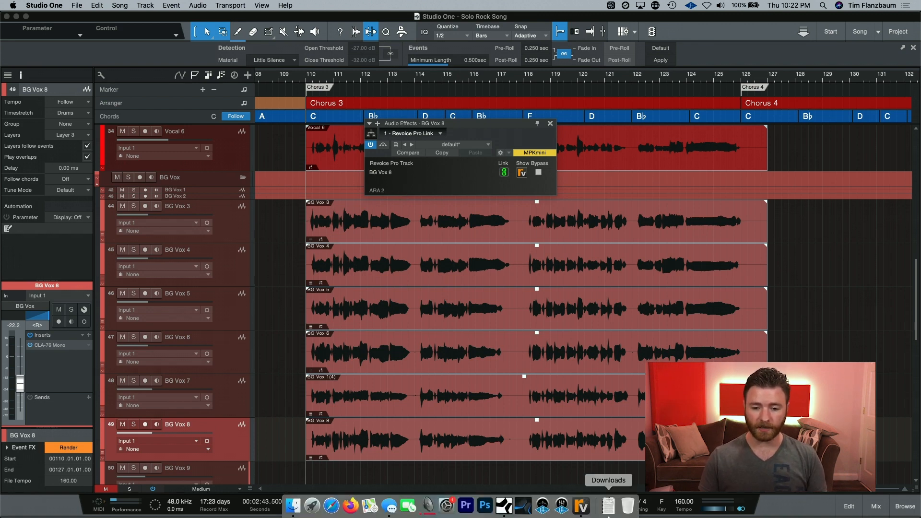
pyautogui.moveTo(581, 507)
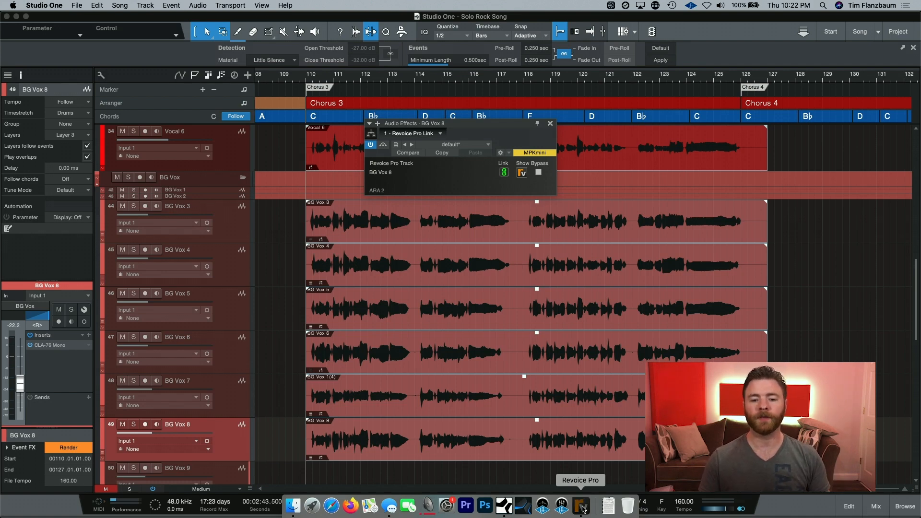
# Step: Switch to Revoice Pro 4 showing the Solo Rock Song session with Vocal 6 and BG Vox 3–8
pyautogui.click(580, 505)
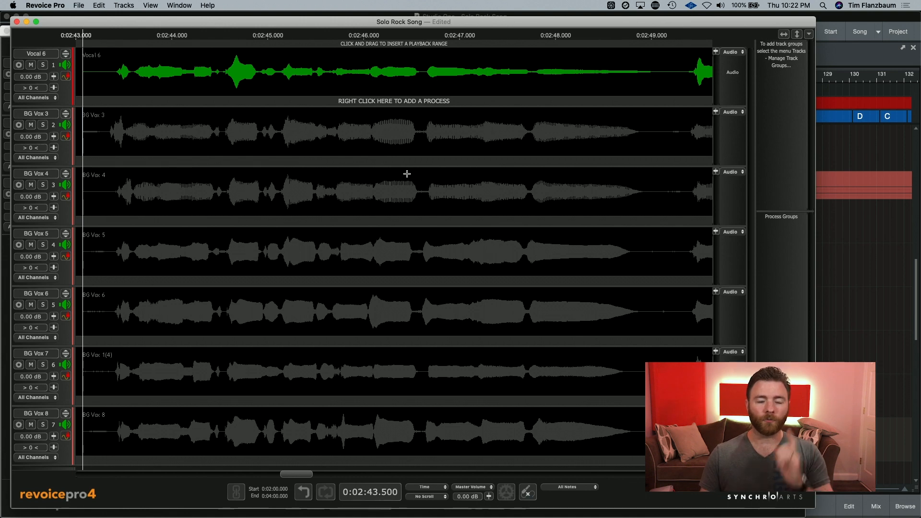
pyautogui.moveTo(52, 49)
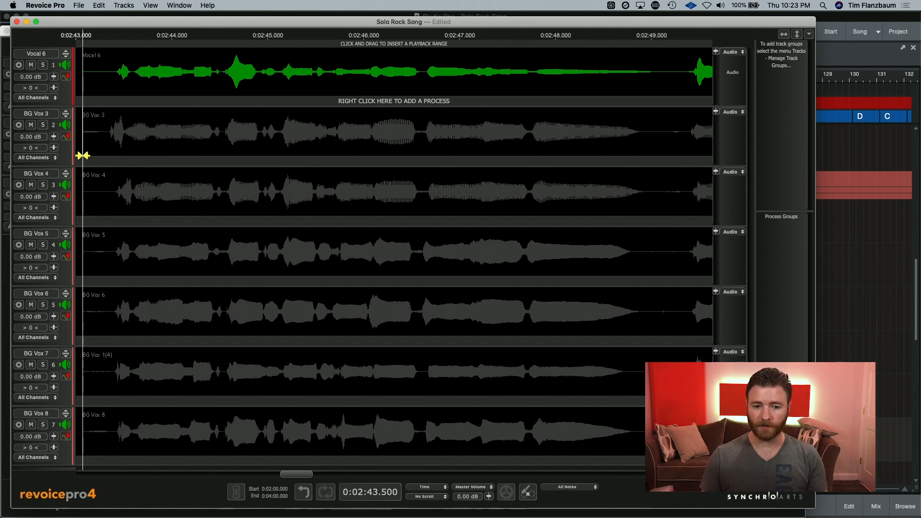
pyautogui.moveTo(82, 155)
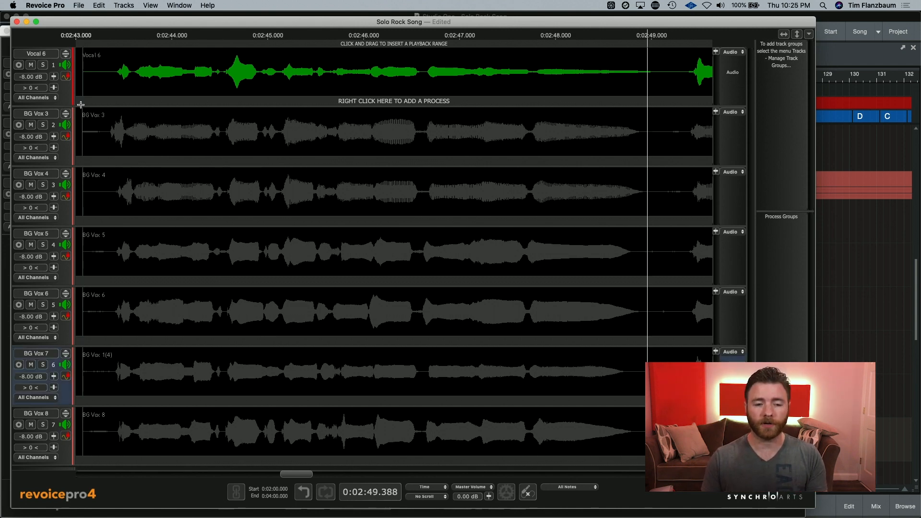
pyautogui.moveTo(56, 80)
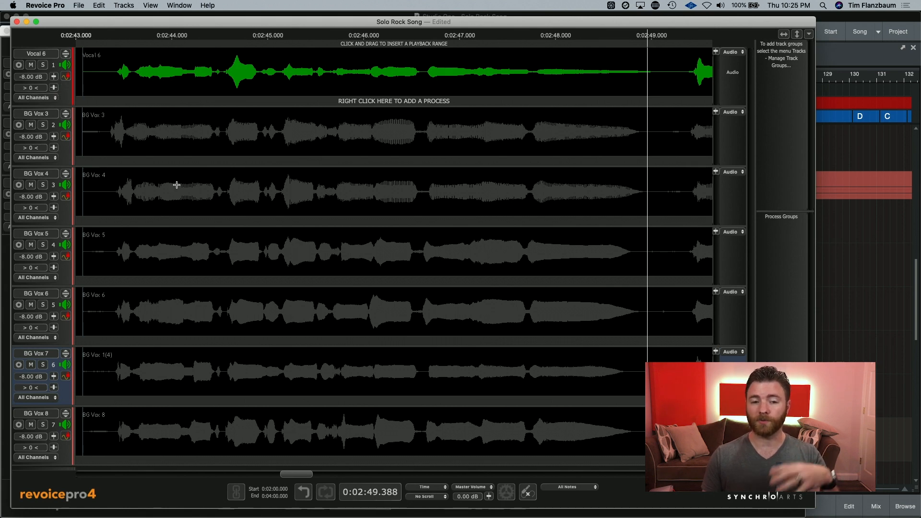
pyautogui.moveTo(182, 183)
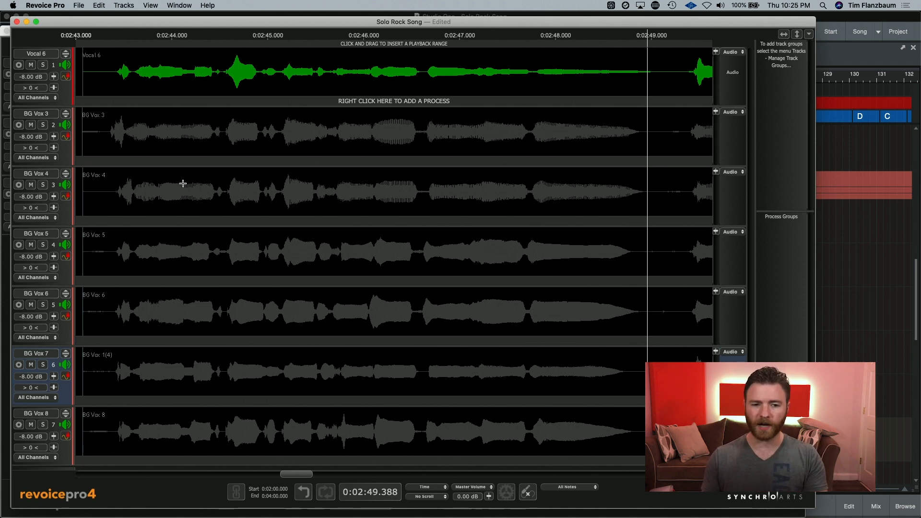
pyautogui.moveTo(224, 175)
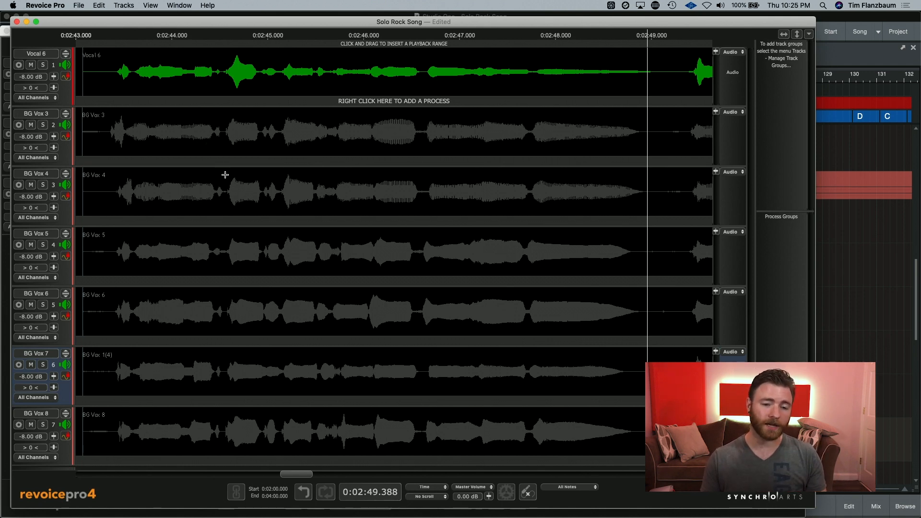
pyautogui.moveTo(292, 159)
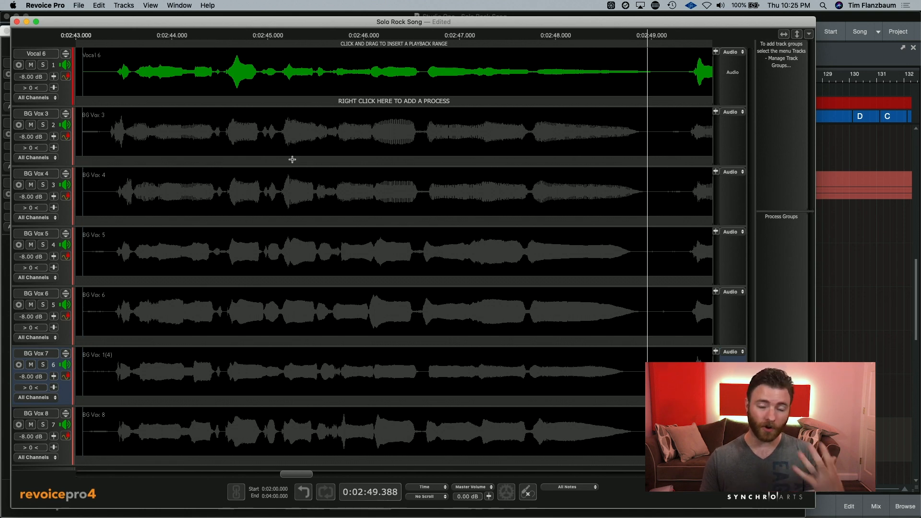
pyautogui.moveTo(292, 160)
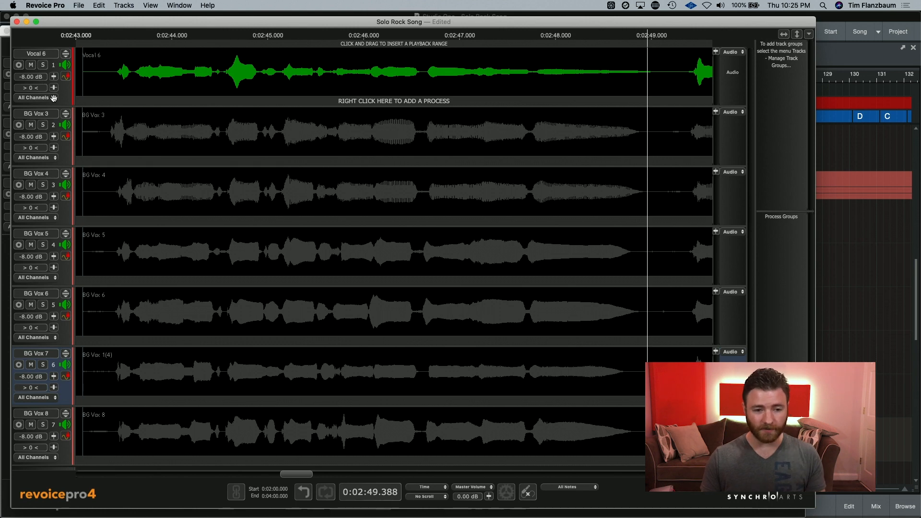
pyautogui.moveTo(462, 101)
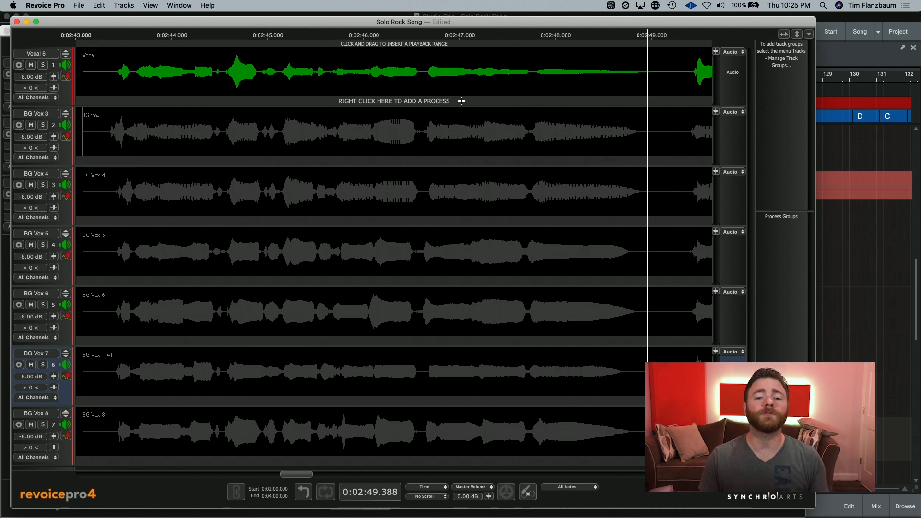
pyautogui.moveTo(469, 90)
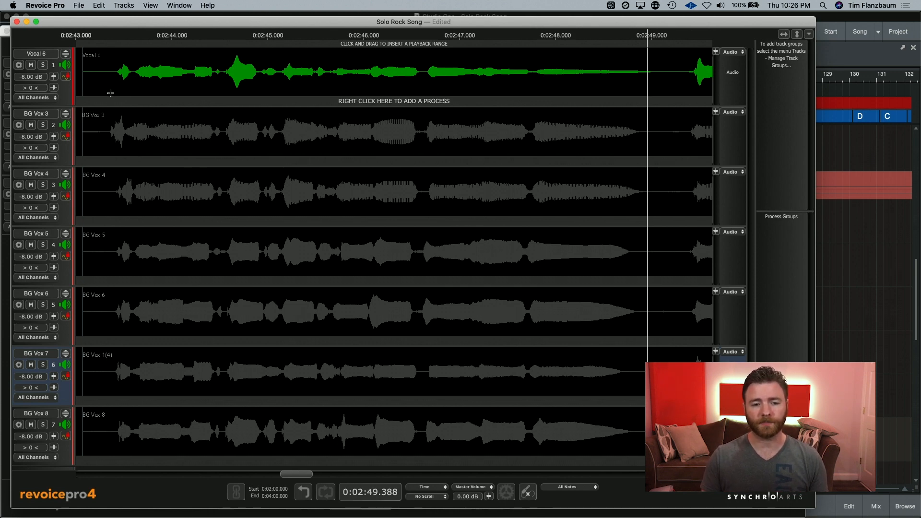
pyautogui.moveTo(422, 170)
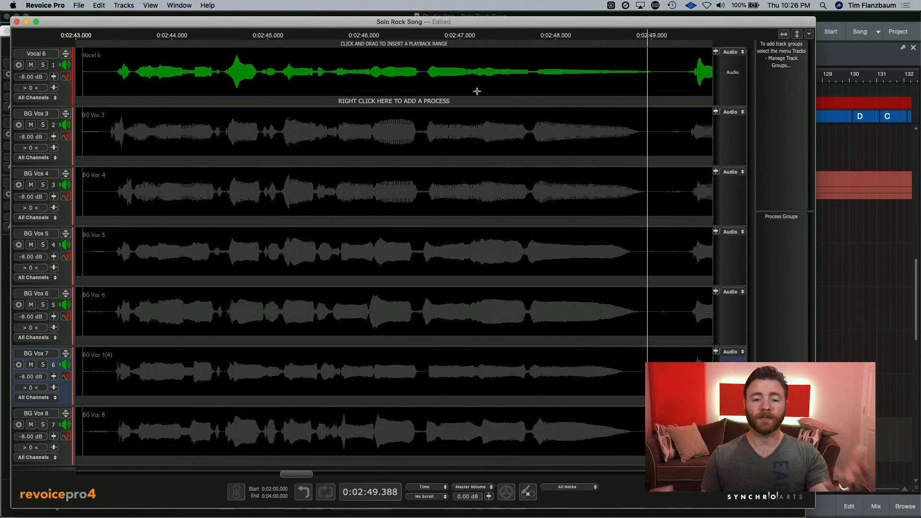
pyautogui.moveTo(440, 100)
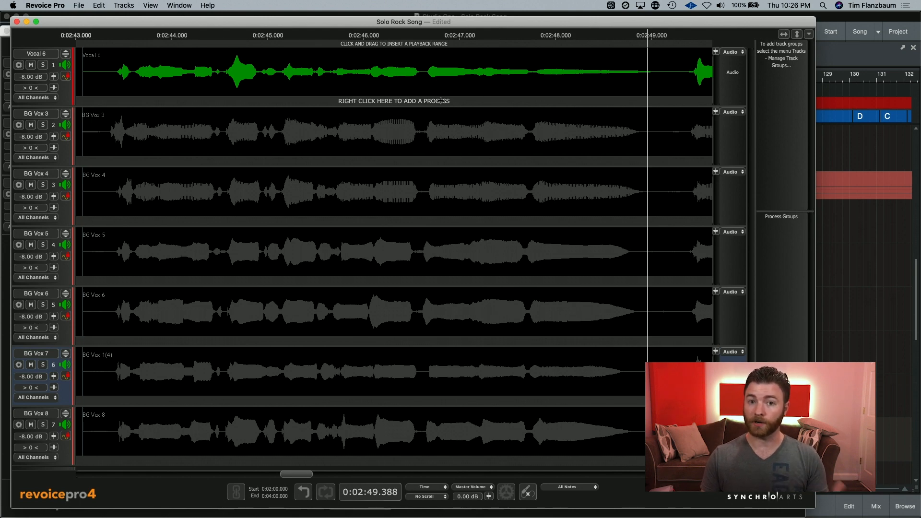
pyautogui.moveTo(344, 93)
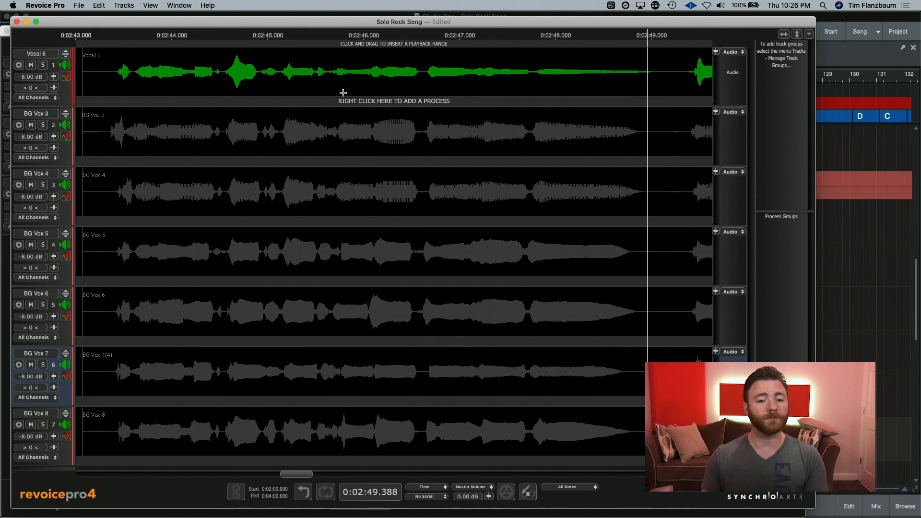
pyautogui.moveTo(250, 59)
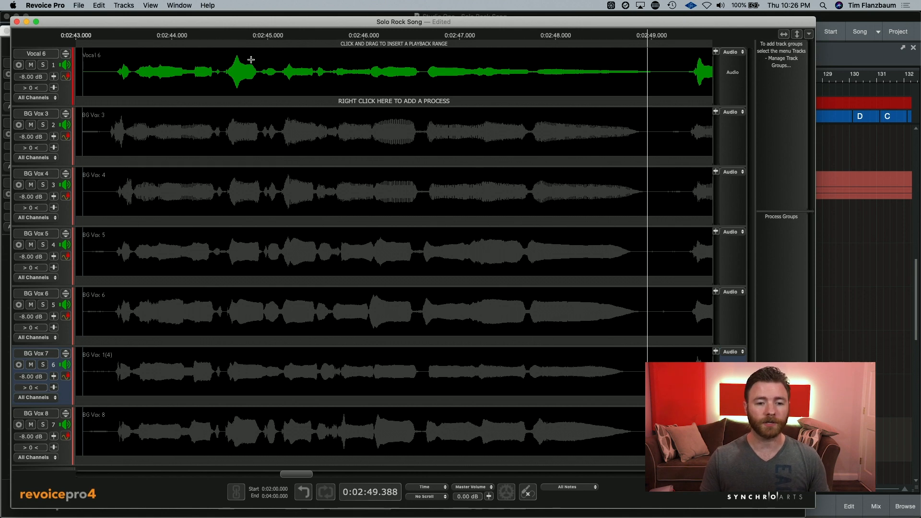
pyautogui.moveTo(281, 69)
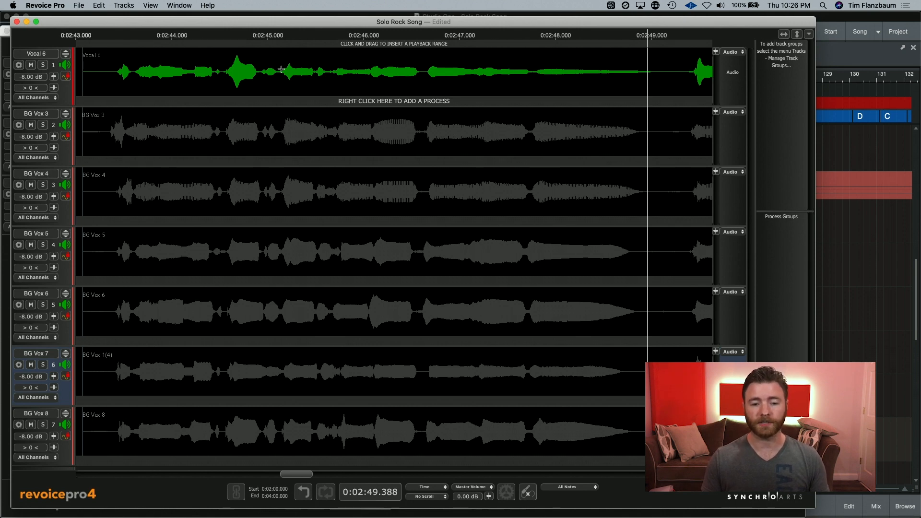
pyautogui.moveTo(362, 101)
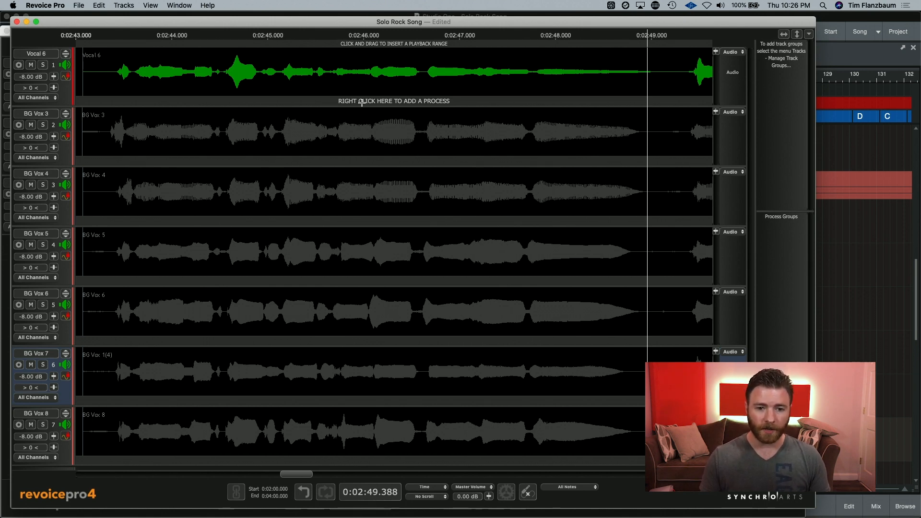
pyautogui.moveTo(329, 102)
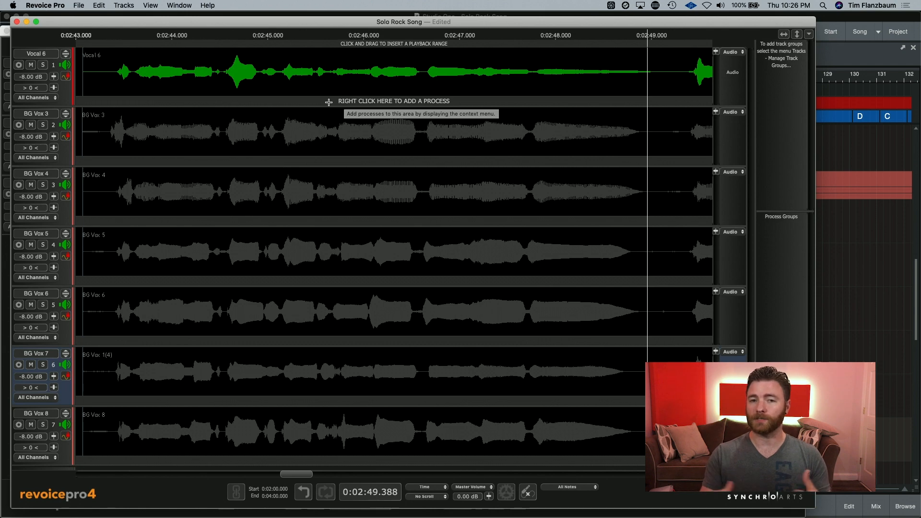
# Step: Choose New APT from the process lane's context menu under Vocal 6
pyautogui.rightClick(329, 101)
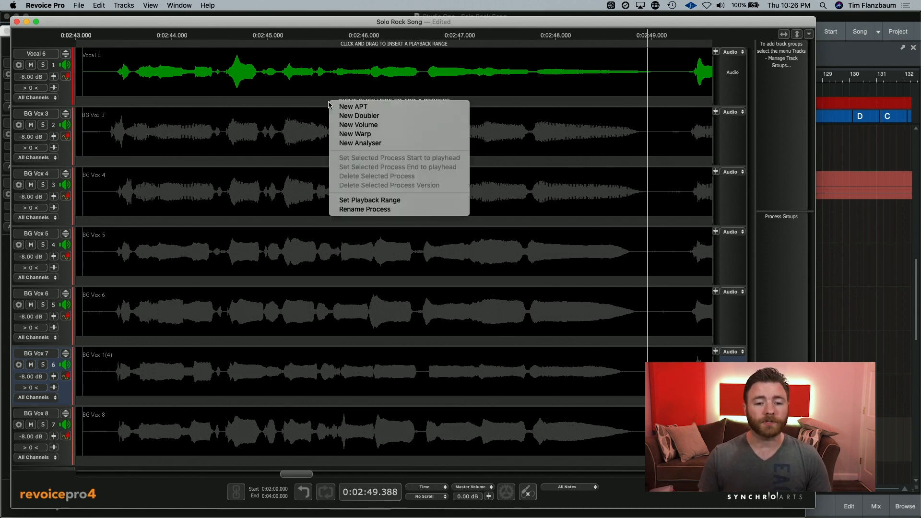
pyautogui.moveTo(403, 125)
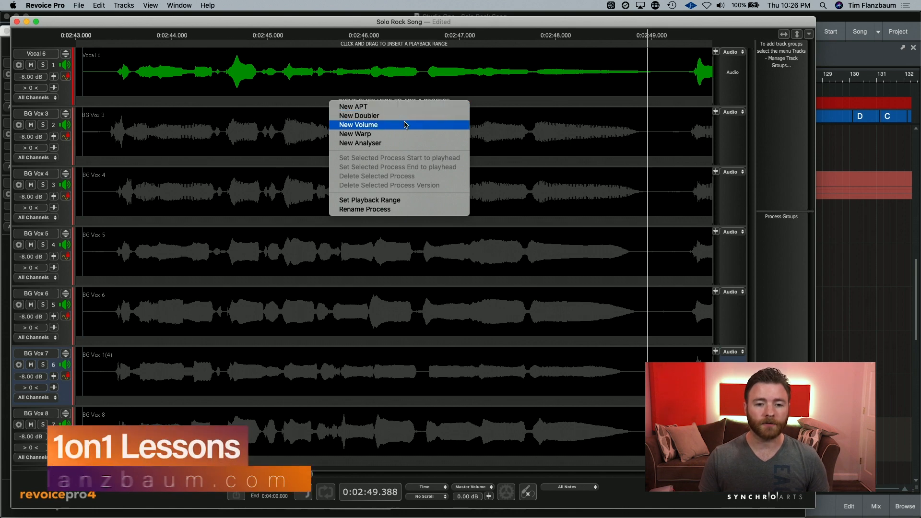
pyautogui.moveTo(404, 143)
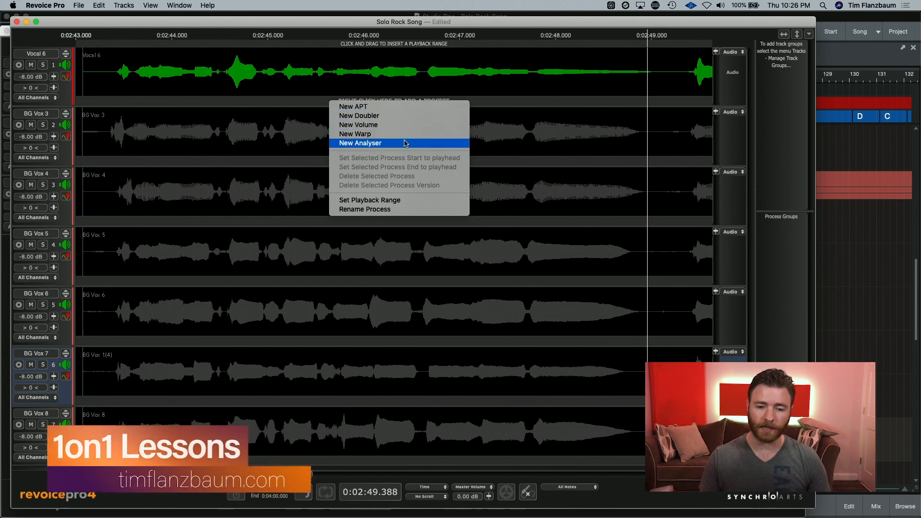
pyautogui.moveTo(402, 107)
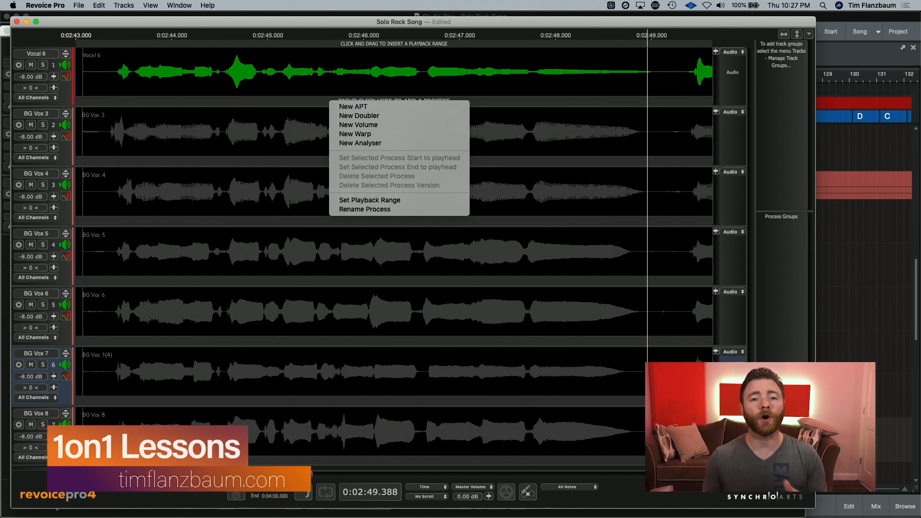
pyautogui.click(353, 107)
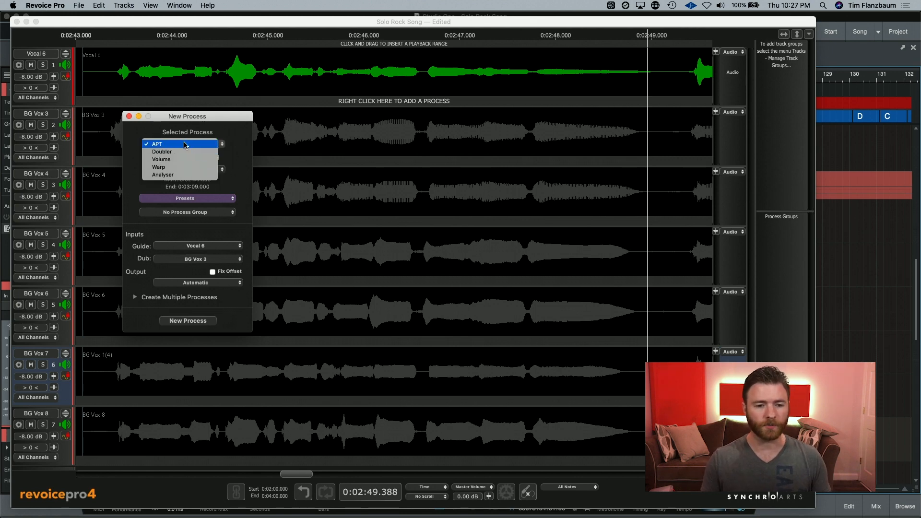
# Step: Keep APT as the selected process type in the New Process dialog
pyautogui.click(156, 143)
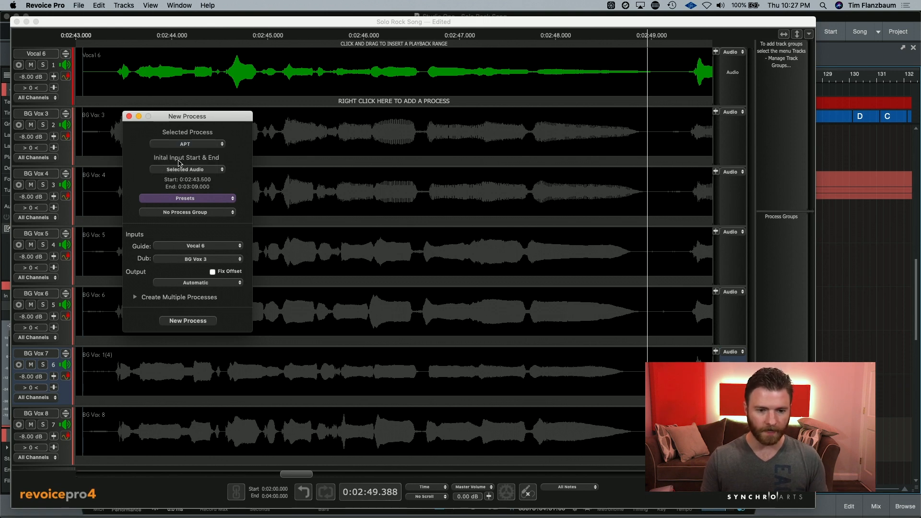
pyautogui.moveTo(206, 184)
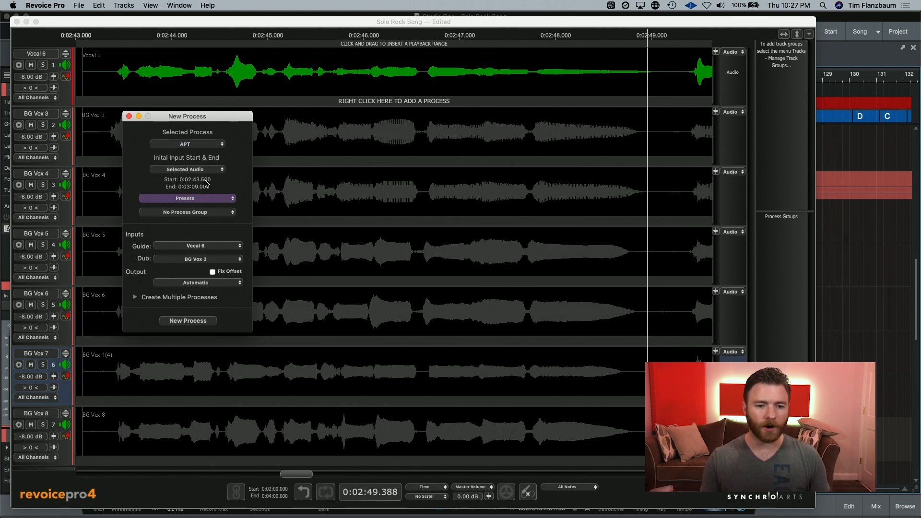
pyautogui.moveTo(205, 93)
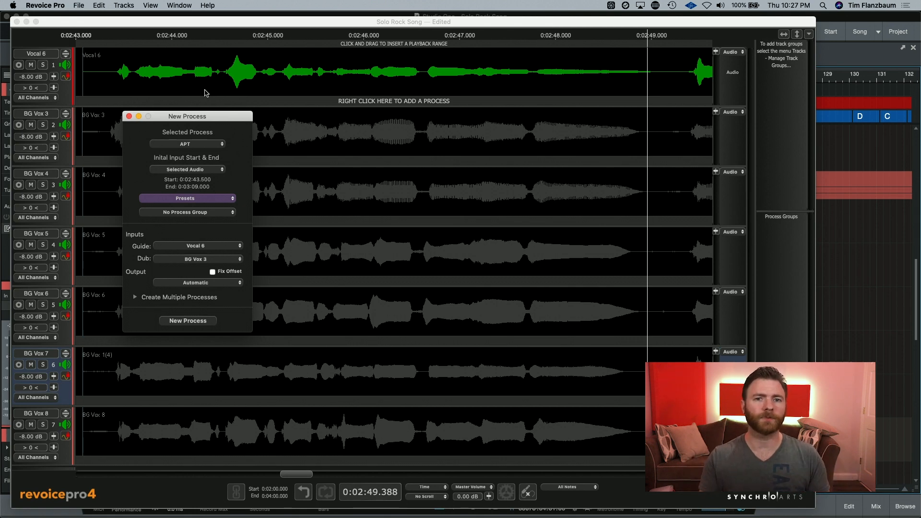
pyautogui.moveTo(467, 93)
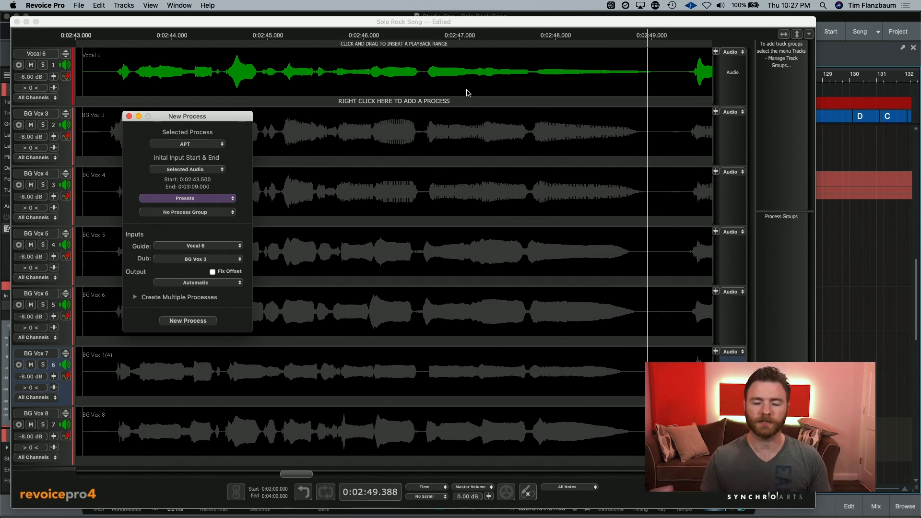
pyautogui.moveTo(231, 91)
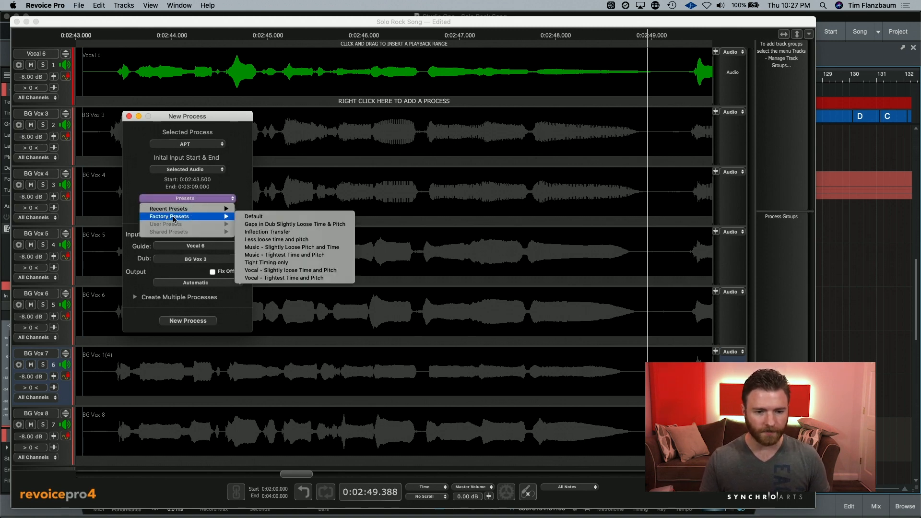
pyautogui.moveTo(370, 265)
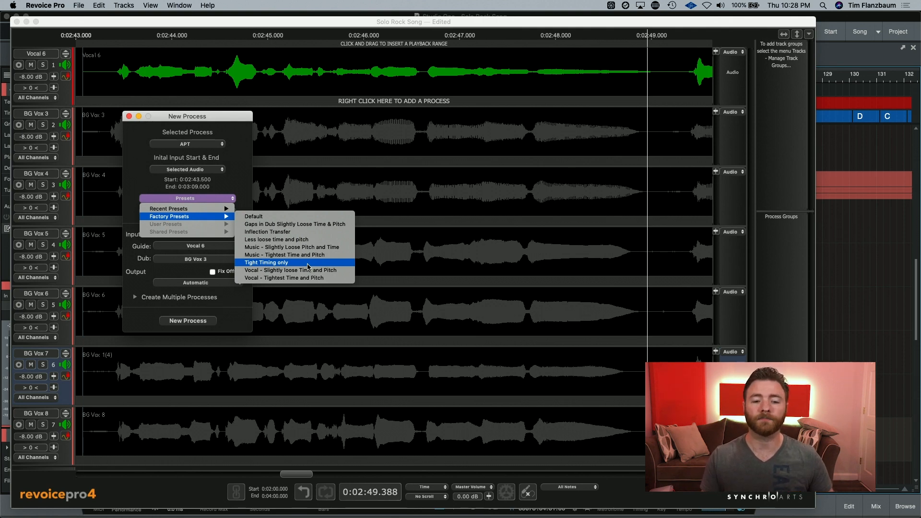
# Step: Apply the Tight Timing only factory preset to the APT process
pyautogui.click(266, 262)
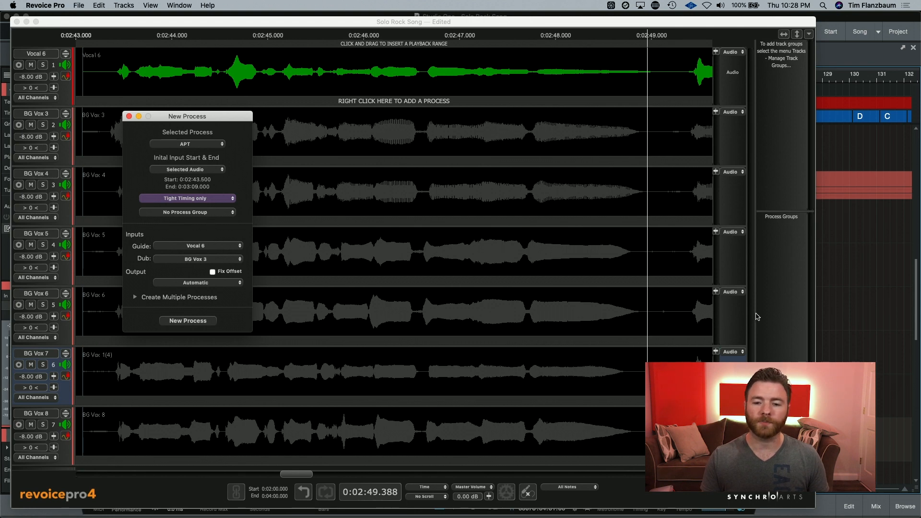
pyautogui.moveTo(787, 339)
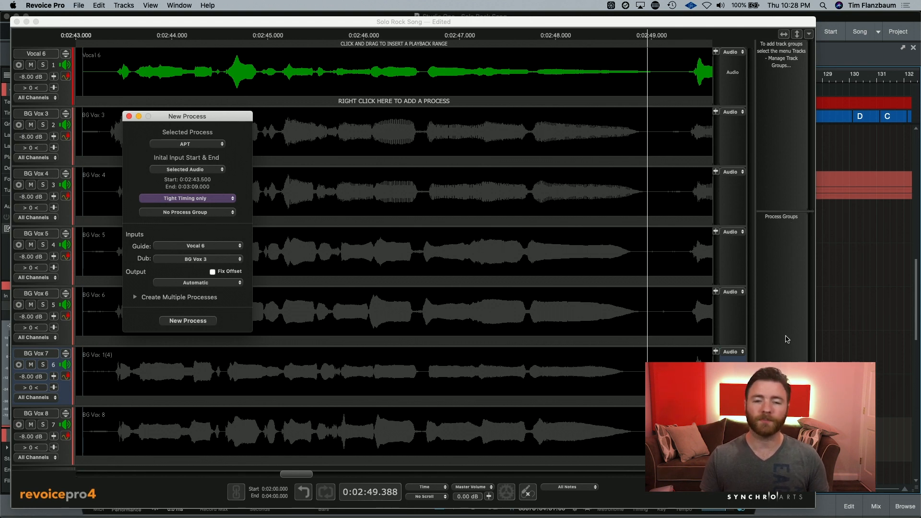
pyautogui.moveTo(240, 214)
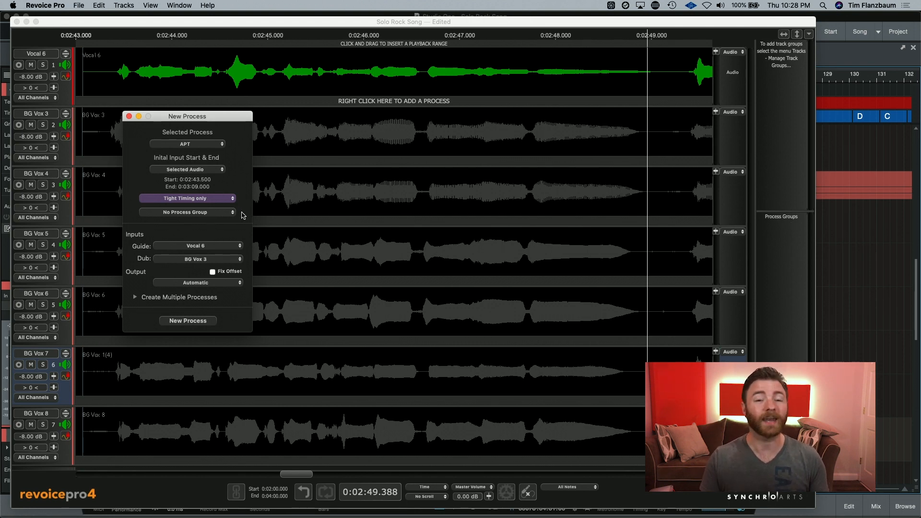
pyautogui.moveTo(236, 229)
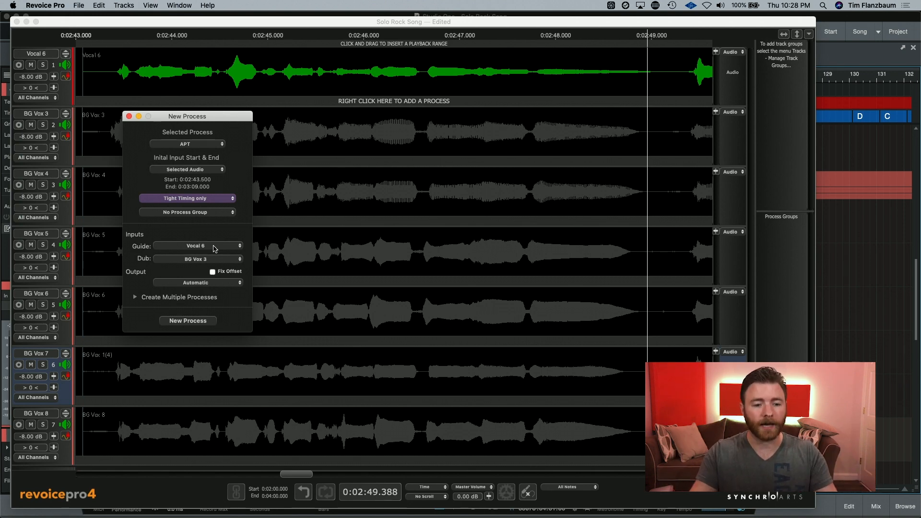
pyautogui.moveTo(209, 259)
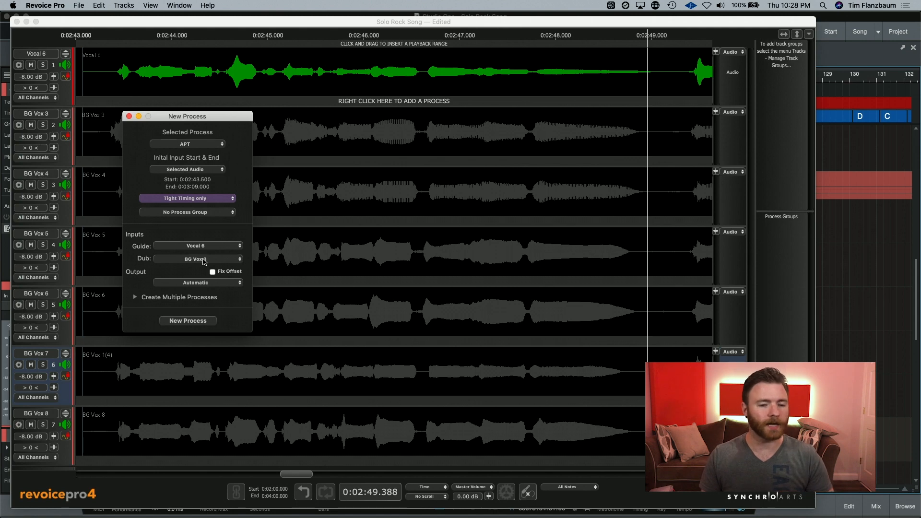
# Step: Set the dub track to BG Vox 3, keeping Vocal 6 as guide and Automatic output
pyautogui.click(197, 259)
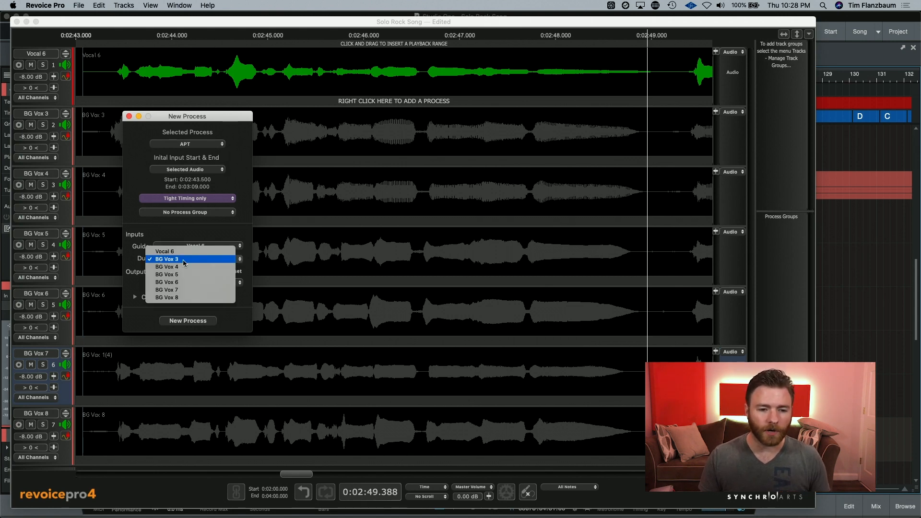
pyautogui.click(166, 259)
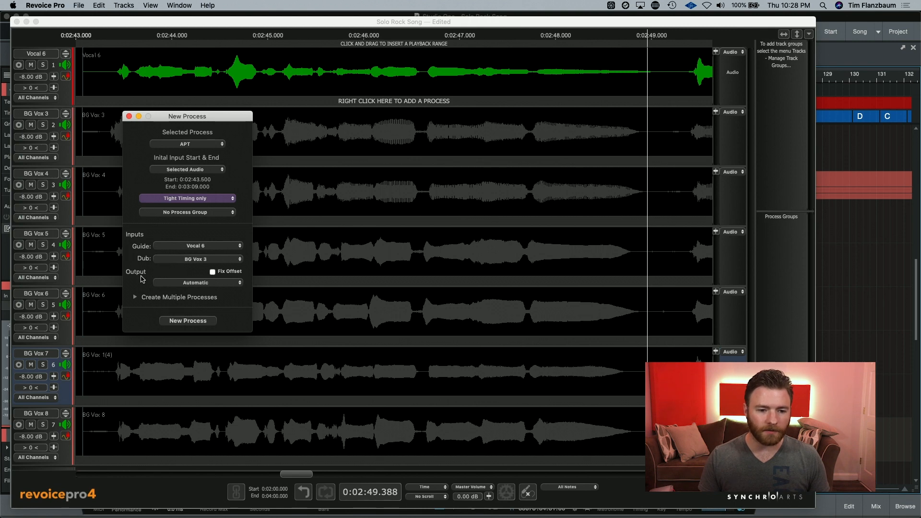
pyautogui.moveTo(189, 288)
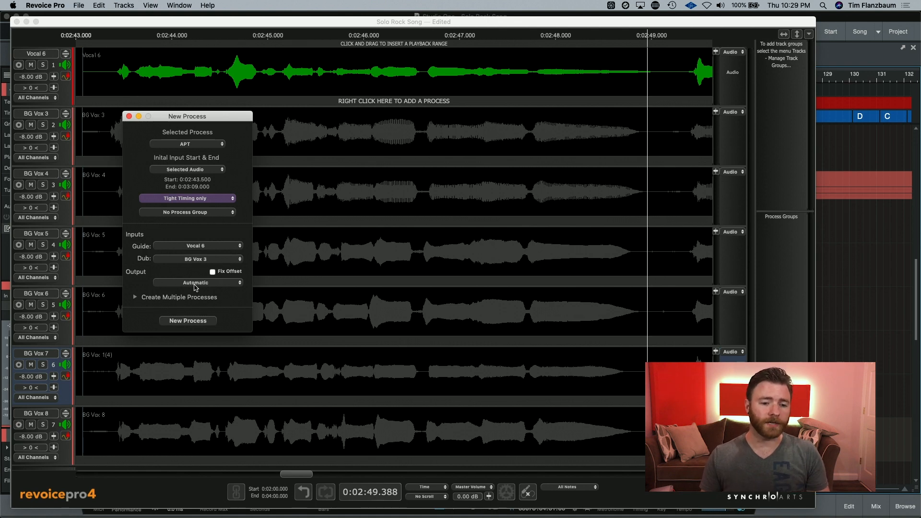
pyautogui.moveTo(135, 300)
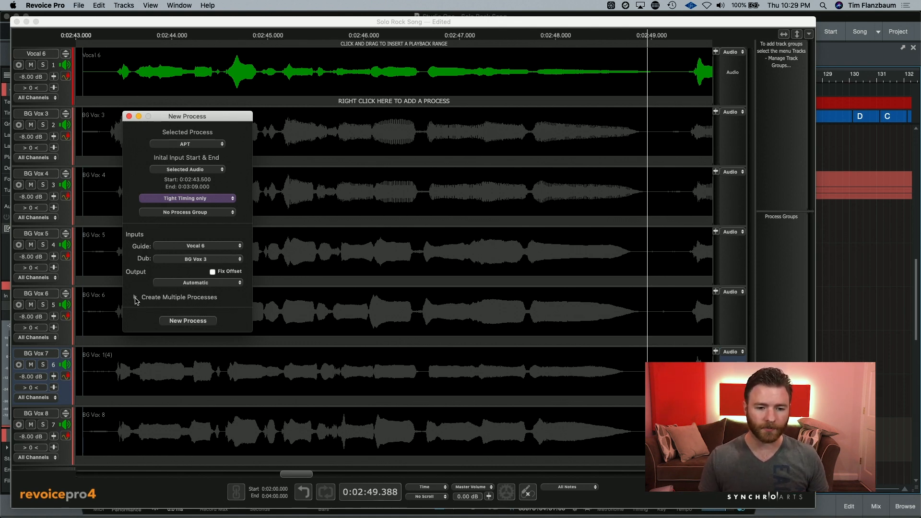
# Step: Expand Create Multiple Processes for 6 processes with a dub track increment of 1
pyautogui.click(134, 297)
pyautogui.write('6')
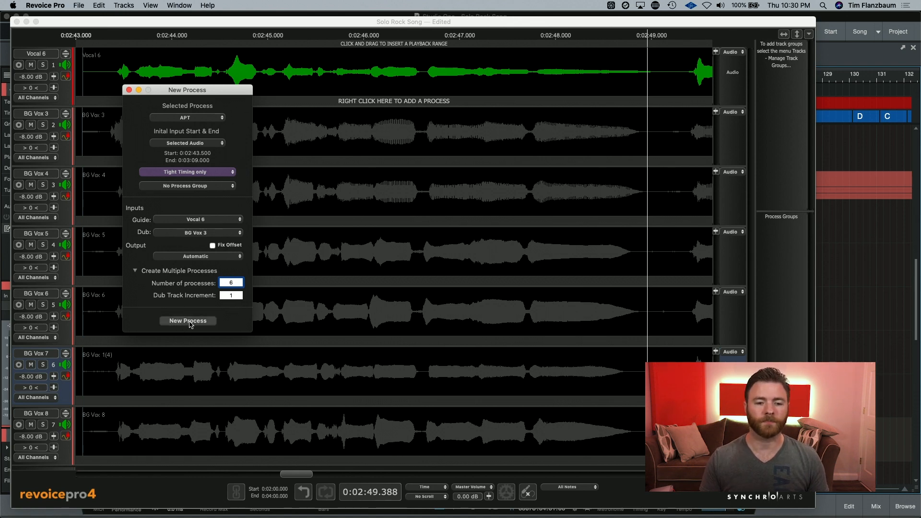
# Step: Create the six APT processes aligning BG Vox 3–8 to Vocal 6 and close the window
pyautogui.click(187, 320)
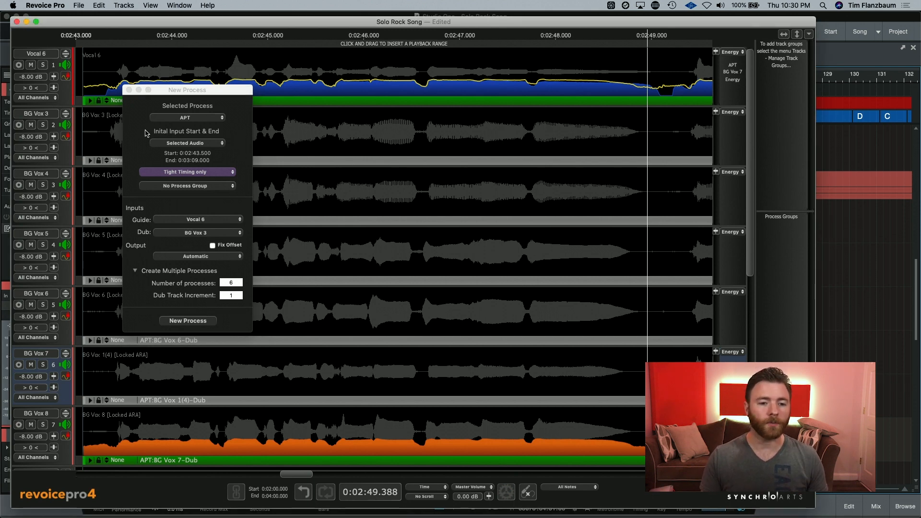
pyautogui.click(187, 320)
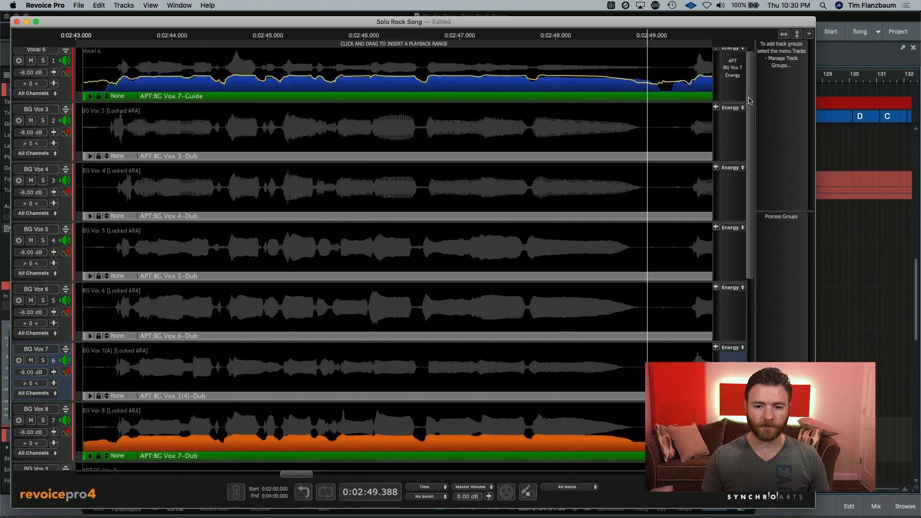
# Step: Scroll down through the APT output tracks holding the time-aligned BG Vox 3–8 vocals
pyautogui.scroll(-3)
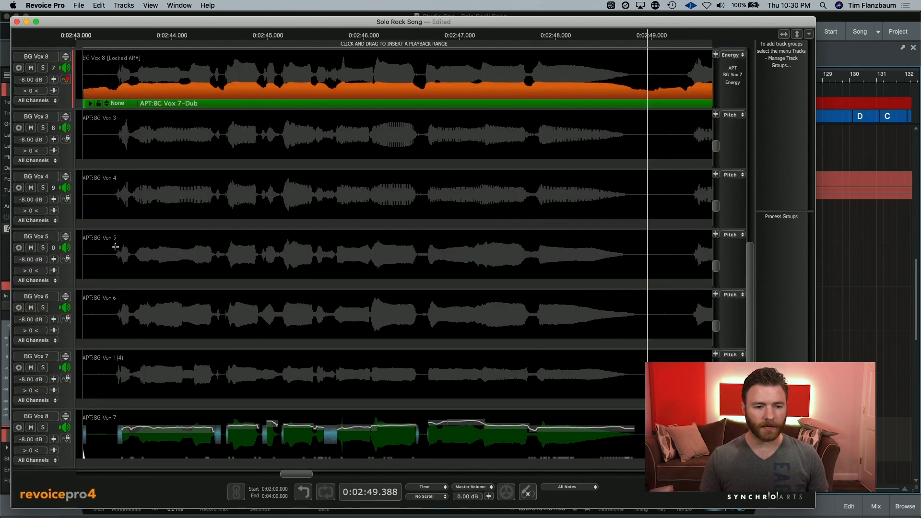
pyautogui.moveTo(161, 399)
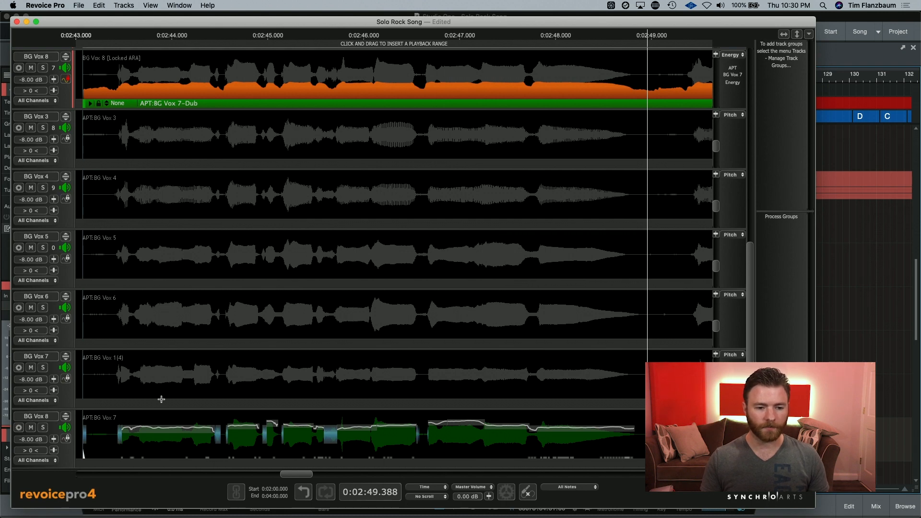
pyautogui.moveTo(164, 439)
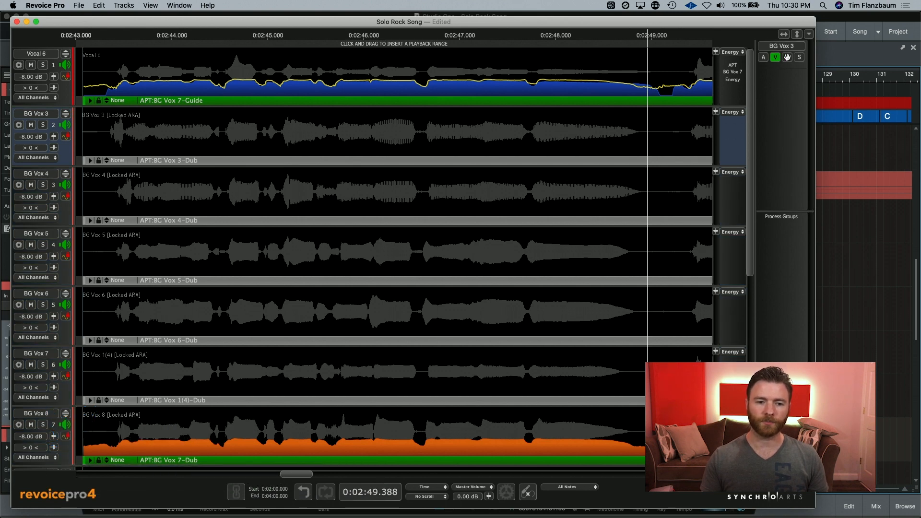
# Step: Mute the BG Vox 3 group so the original background vocals fall silent
pyautogui.click(786, 57)
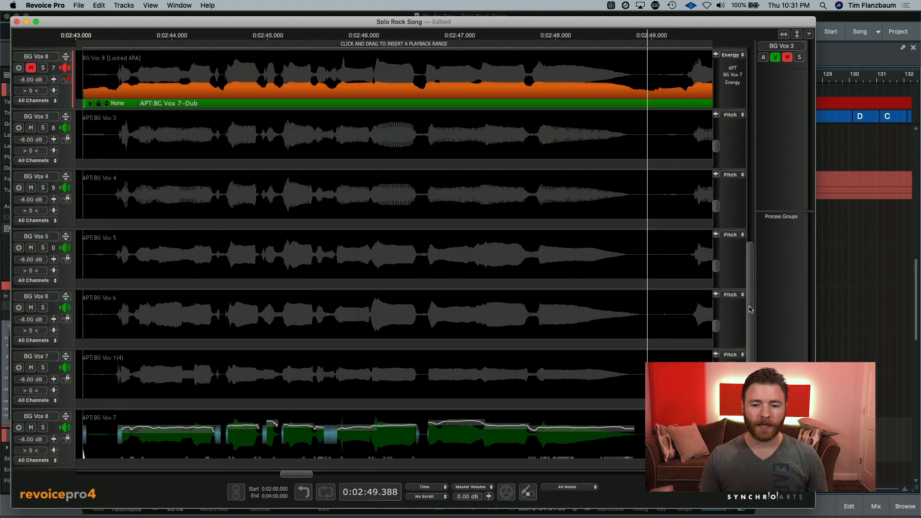
pyautogui.moveTo(41, 150)
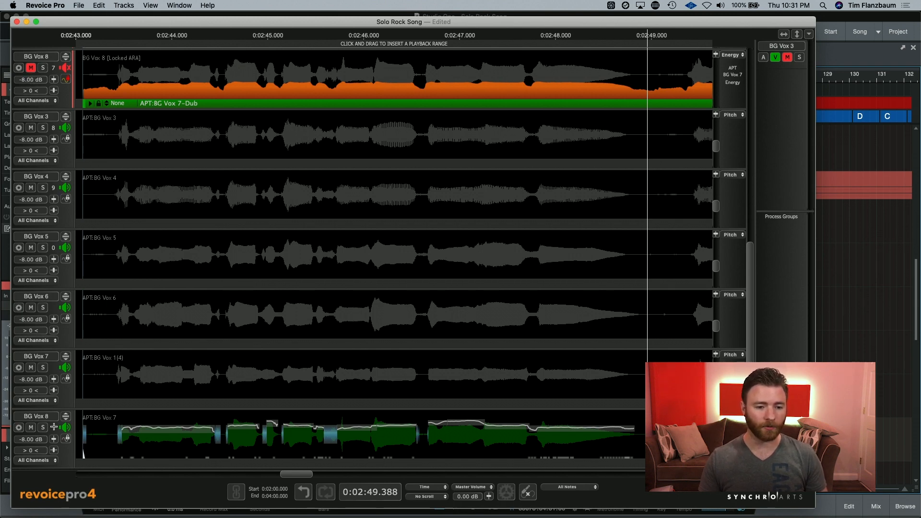
pyautogui.moveTo(58, 177)
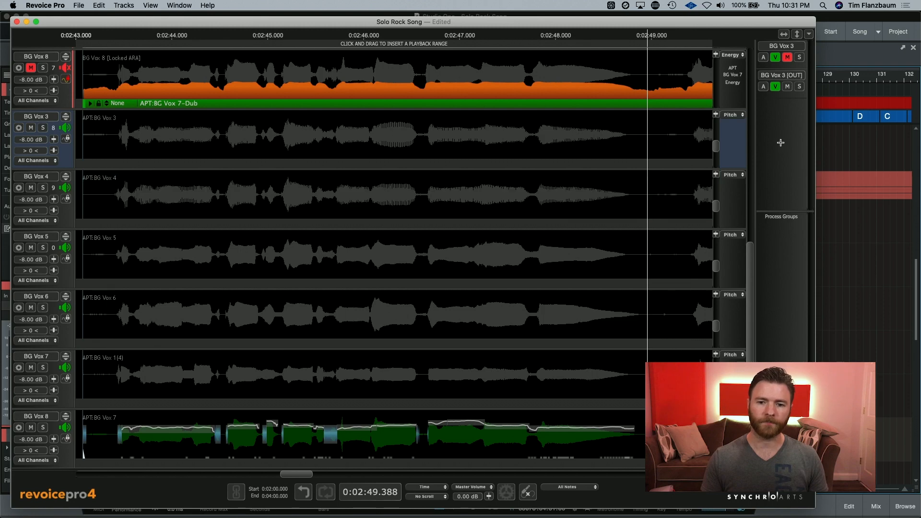
pyautogui.moveTo(754, 261)
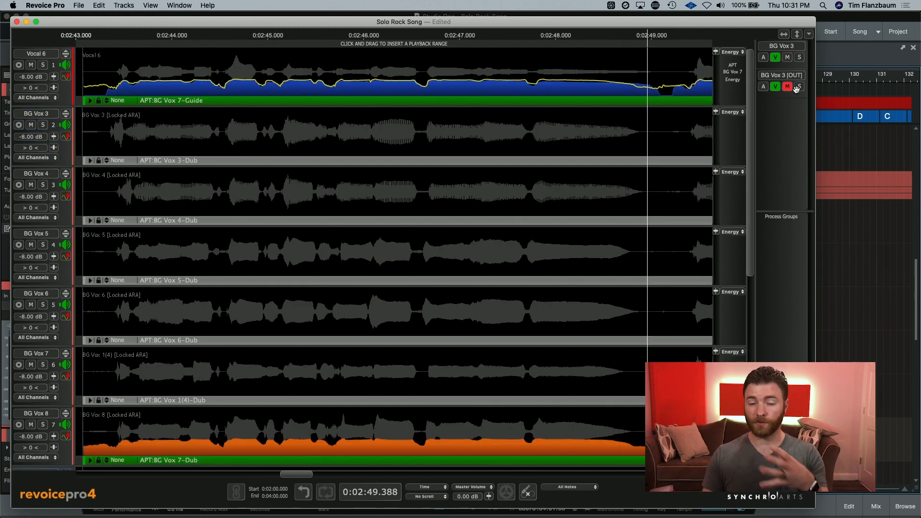
pyautogui.moveTo(799, 86)
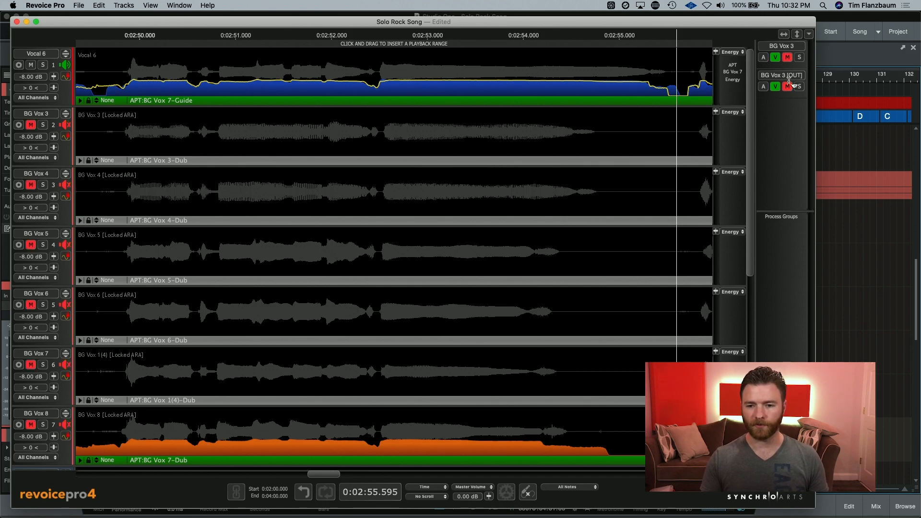
# Step: Unmute the BG Vox 3 (OUT) group so the aligned outputs stay audible
pyautogui.click(775, 86)
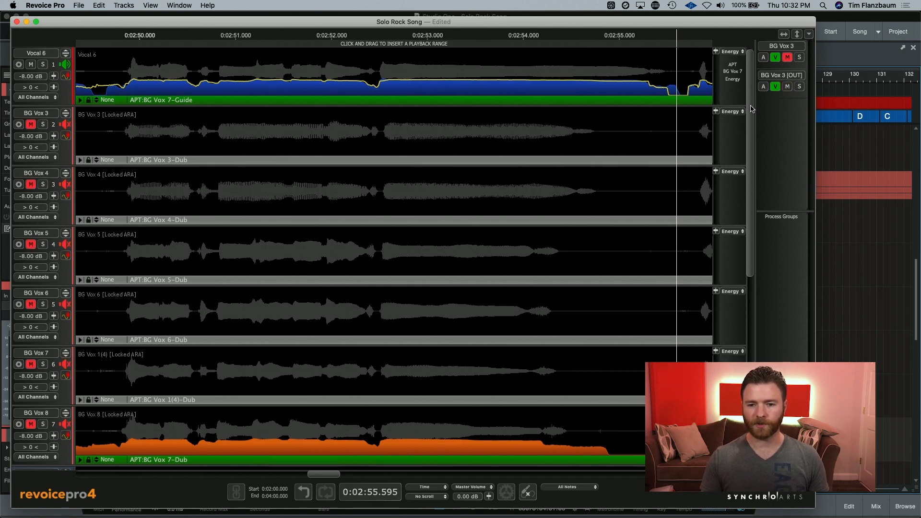
pyautogui.scroll(-3)
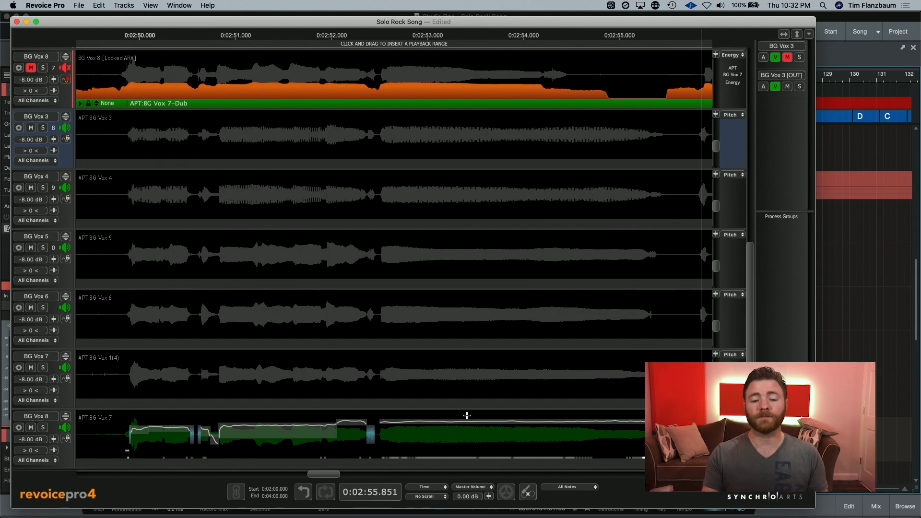
pyautogui.moveTo(372, 419)
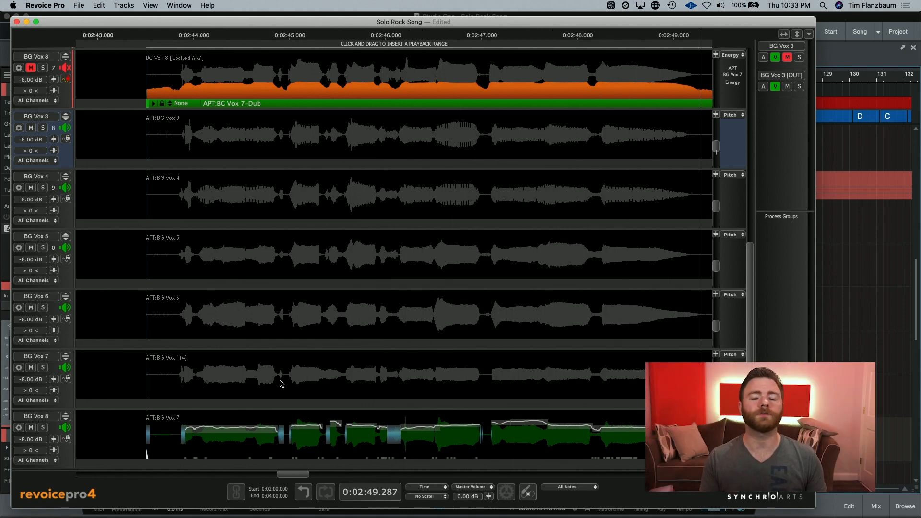
pyautogui.moveTo(365, 222)
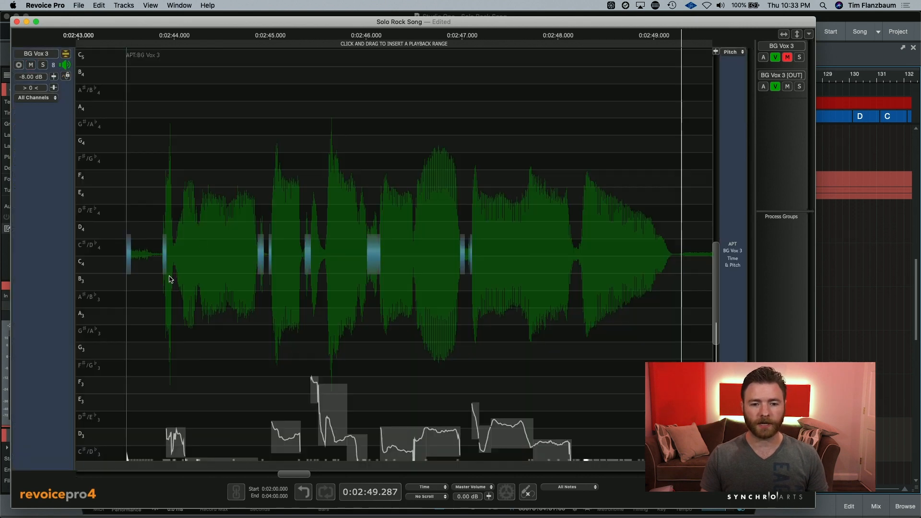
pyautogui.moveTo(262, 429)
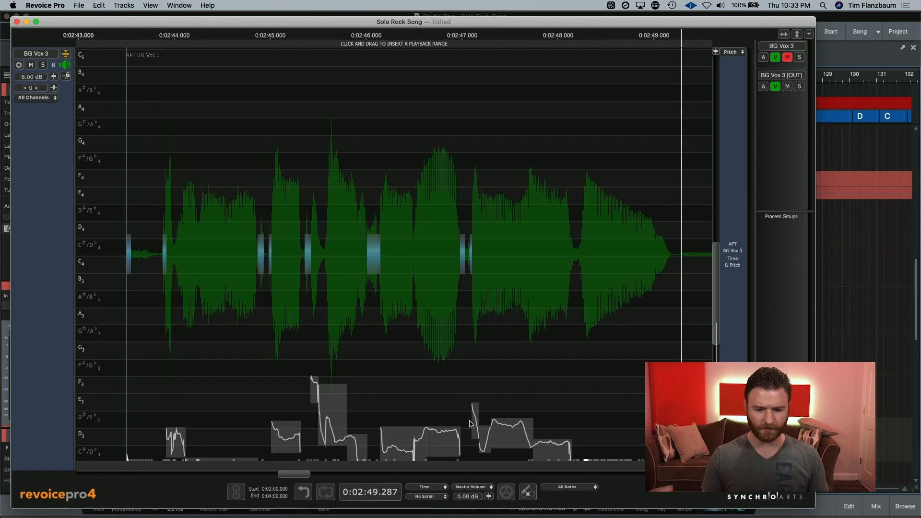
# Step: Scroll to the BG Vox 3 note contours and call up the All Notes scale choices
pyautogui.scroll(-3)
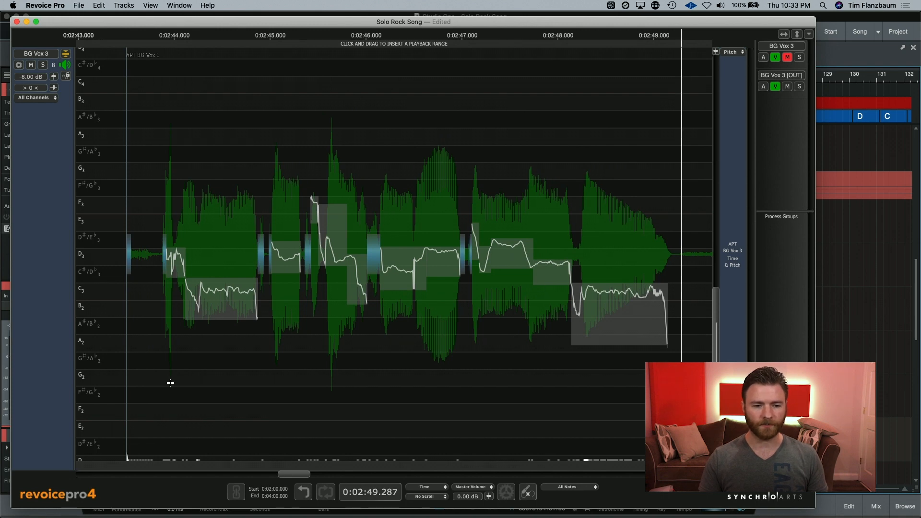
pyautogui.moveTo(92, 266)
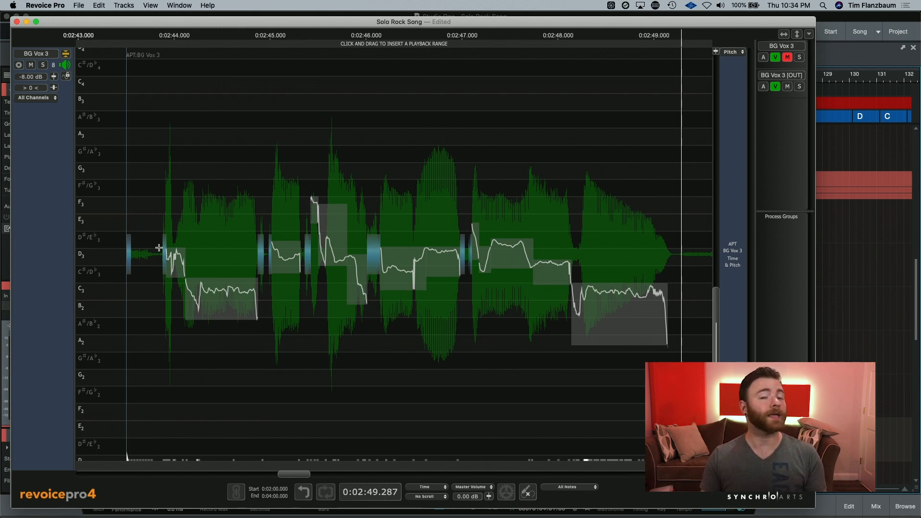
pyautogui.moveTo(133, 130)
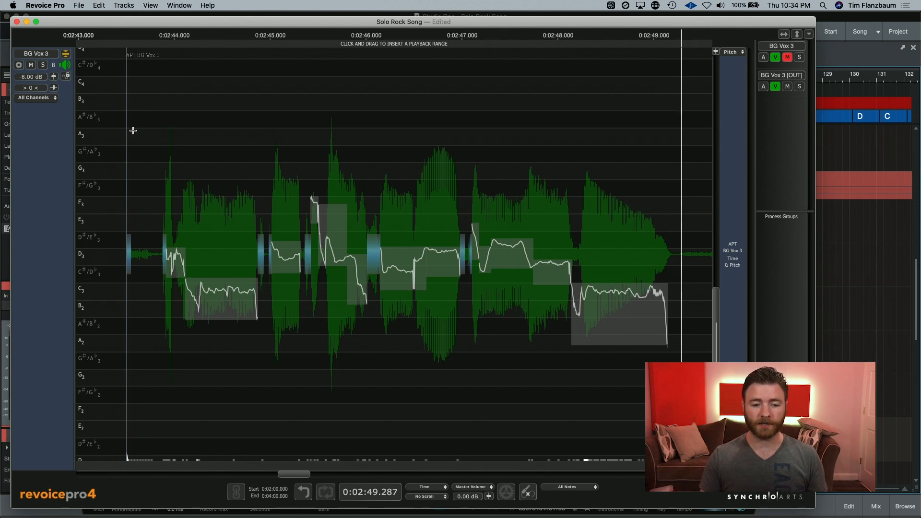
pyautogui.click(567, 487)
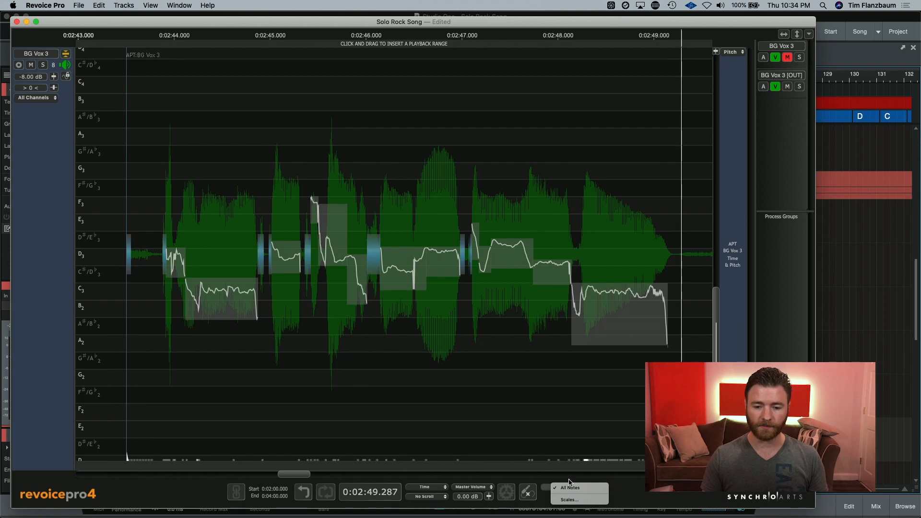
# Step: Set the pitch grid scale to F Major via Scales... and apply it
pyautogui.click(569, 499)
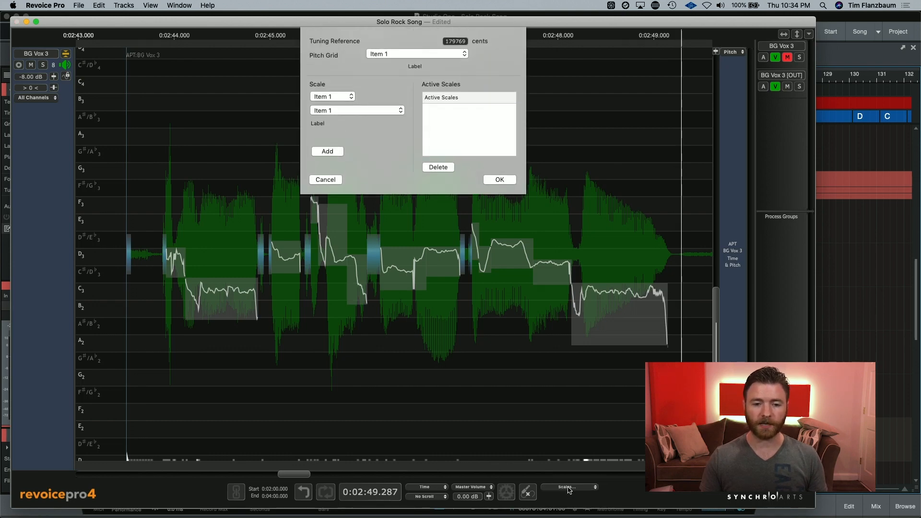
pyautogui.click(332, 96)
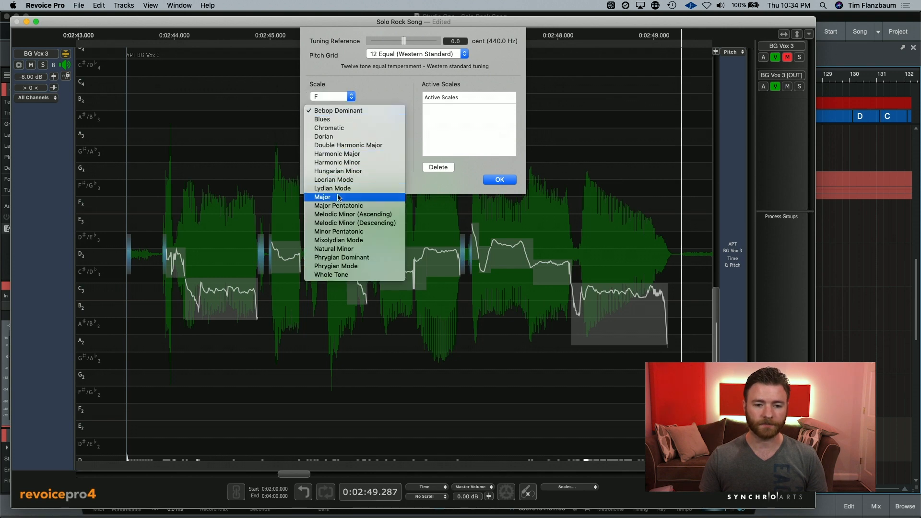
pyautogui.click(322, 196)
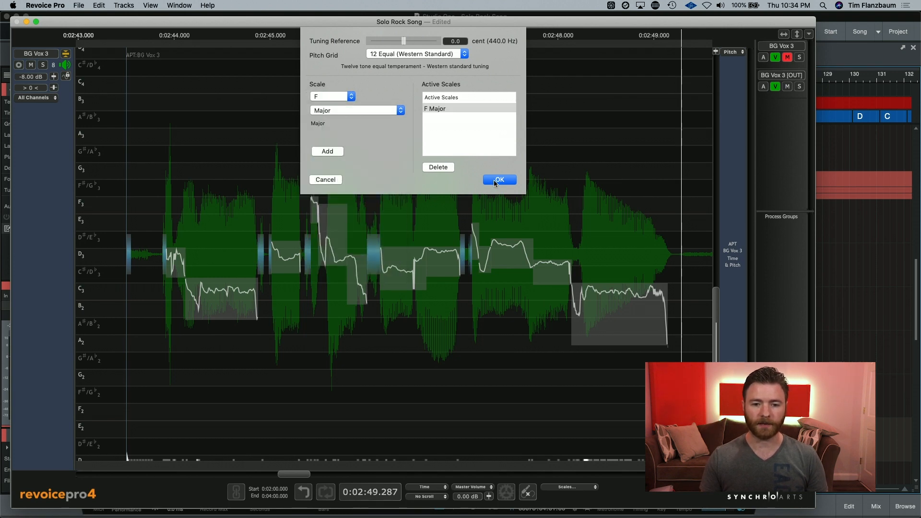
pyautogui.click(498, 180)
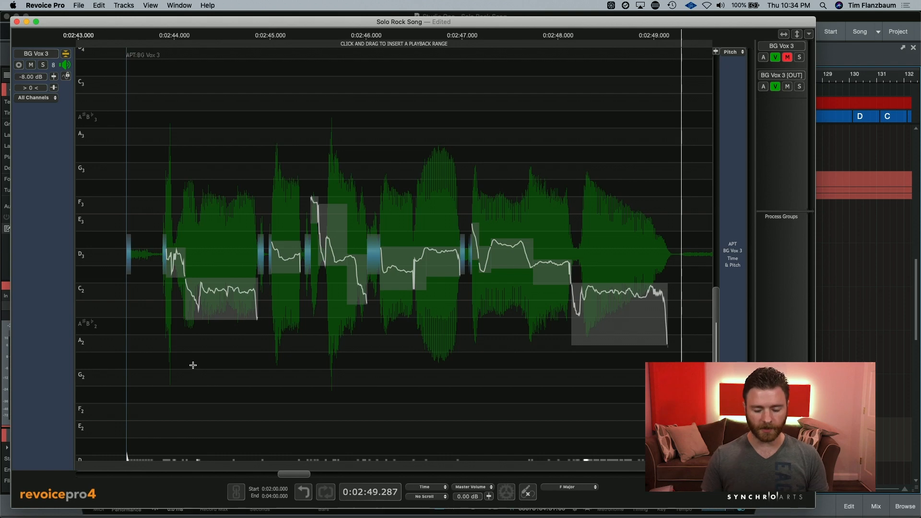
pyautogui.moveTo(226, 282)
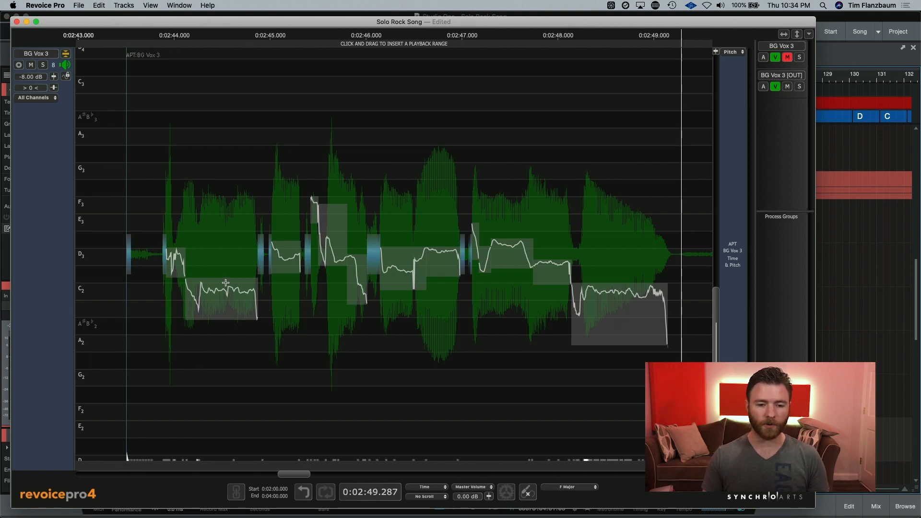
pyautogui.moveTo(185, 388)
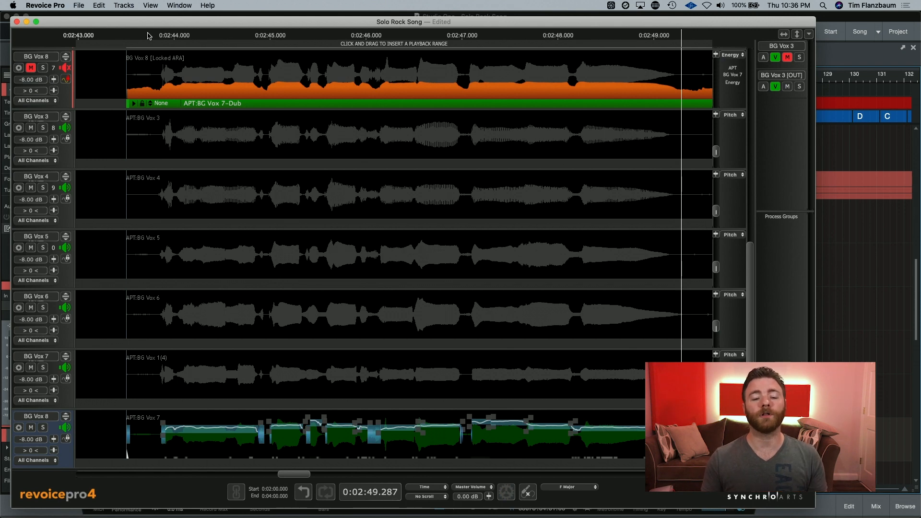
pyautogui.moveTo(146, 41)
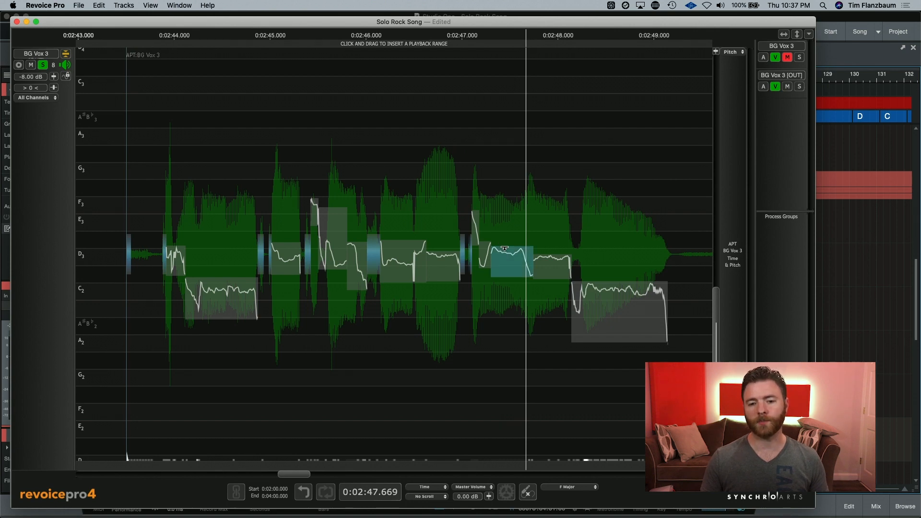
pyautogui.moveTo(506, 253)
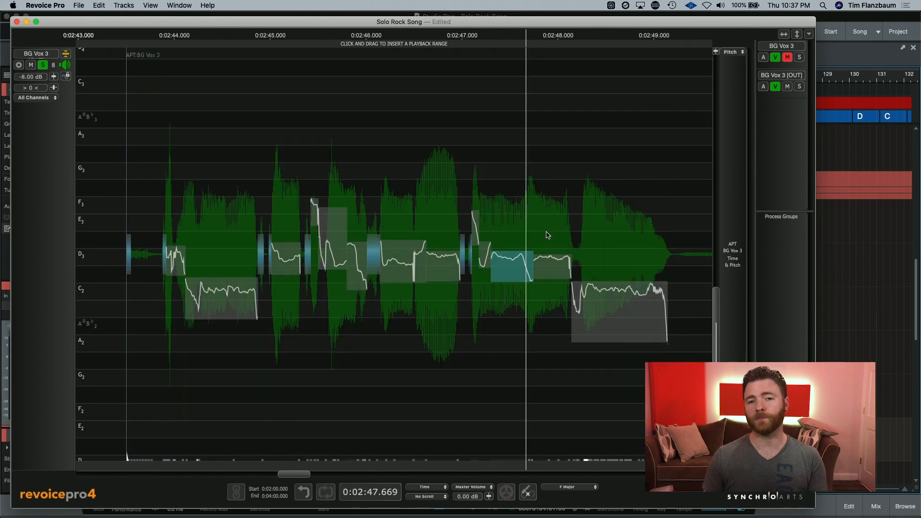
pyautogui.moveTo(493, 159)
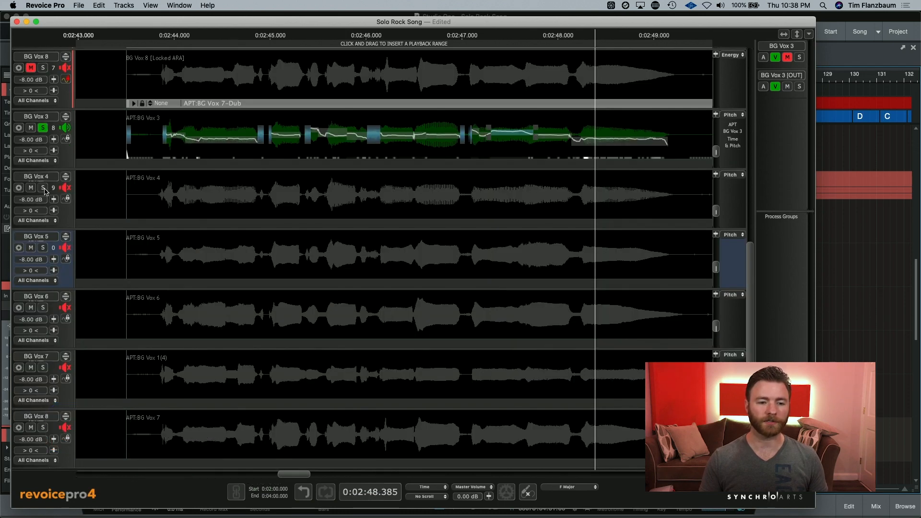
# Step: Solo BG Vox 4 with BG Vox 3 and commit the hard-panned value for BG Vox 6
pyautogui.click(42, 187)
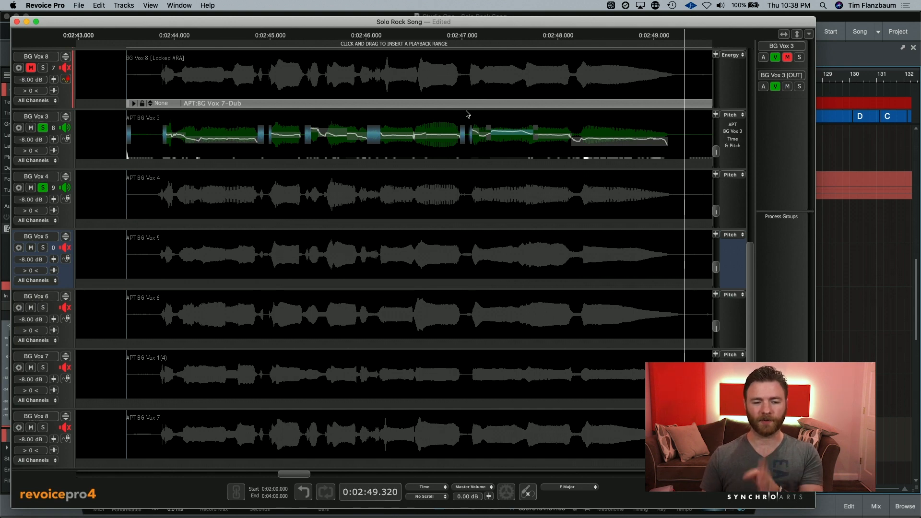
pyautogui.moveTo(470, 140)
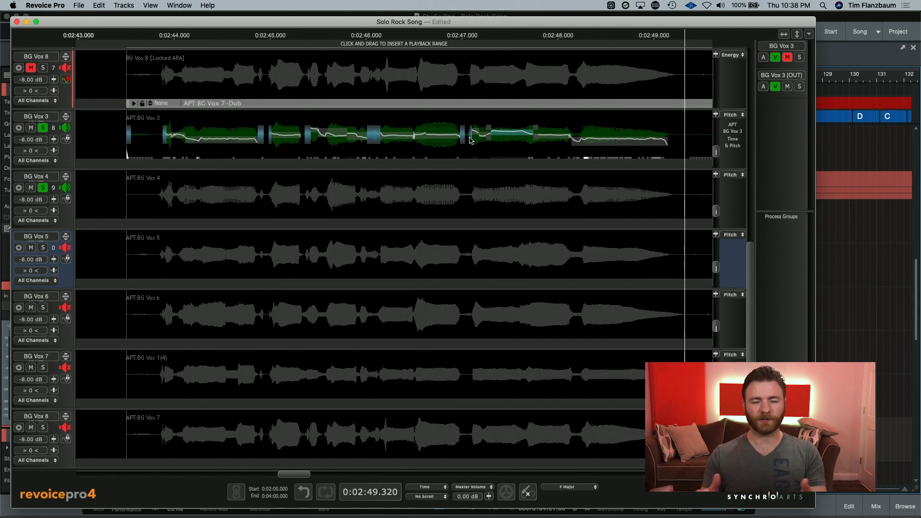
pyautogui.moveTo(309, 156)
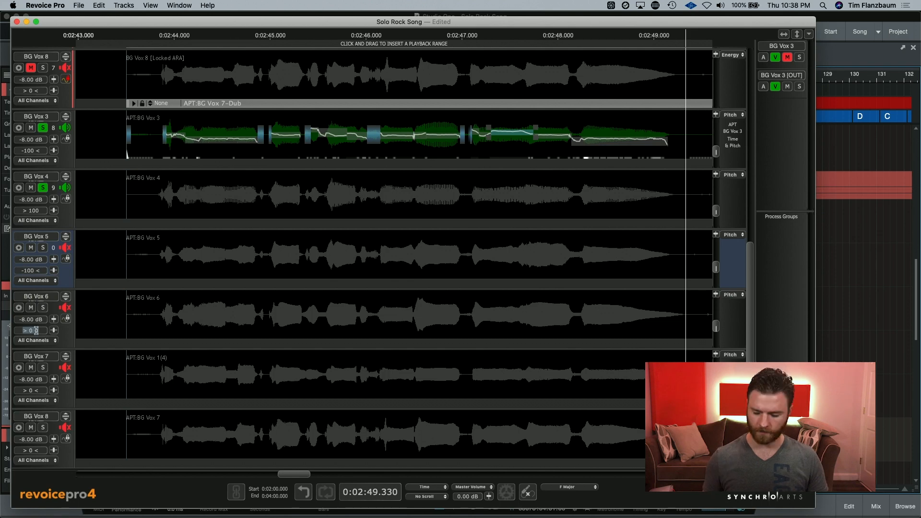
pyautogui.click(150, 36)
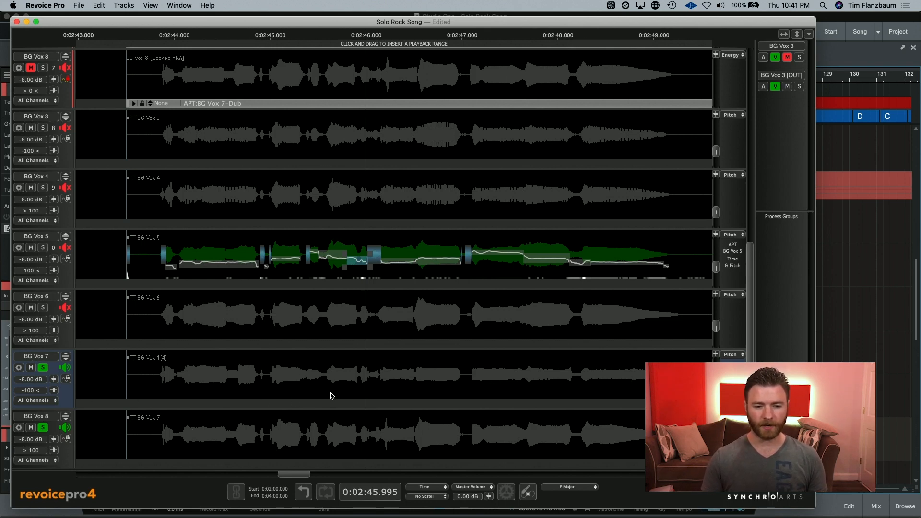
pyautogui.moveTo(269, 428)
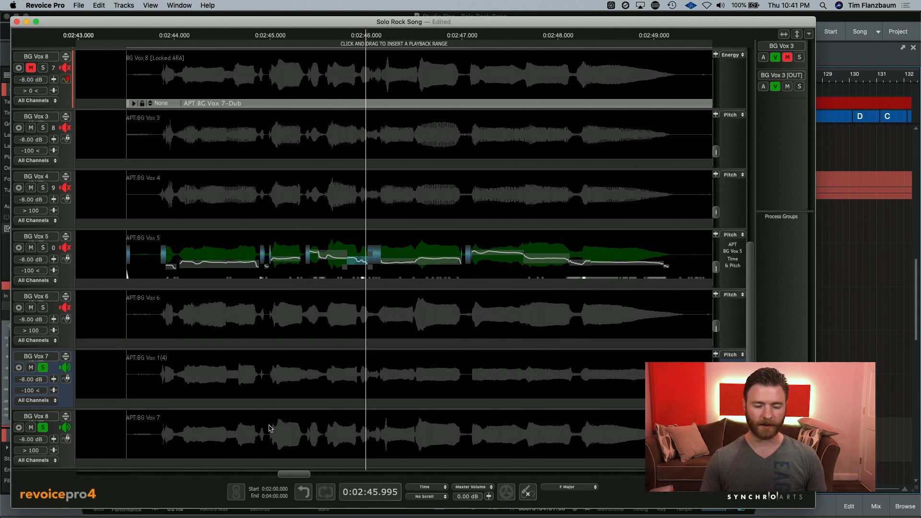
pyautogui.moveTo(350, 370)
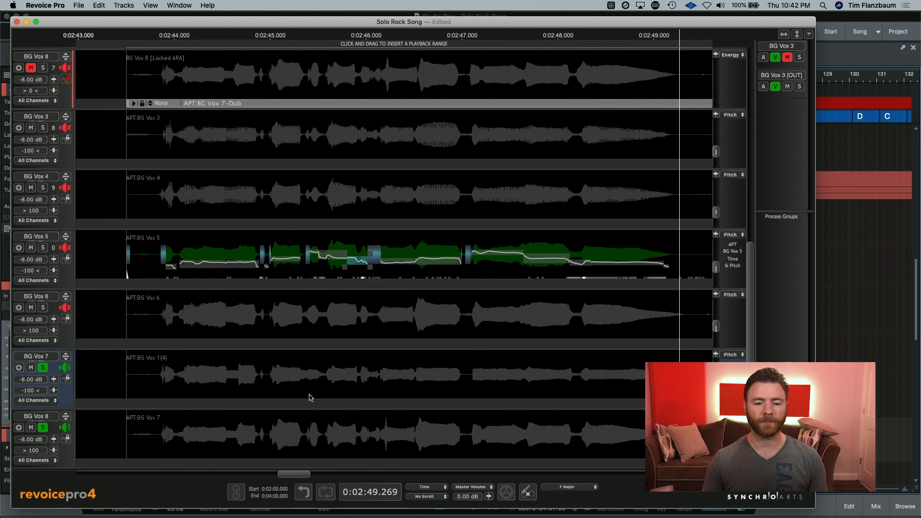
pyautogui.moveTo(310, 404)
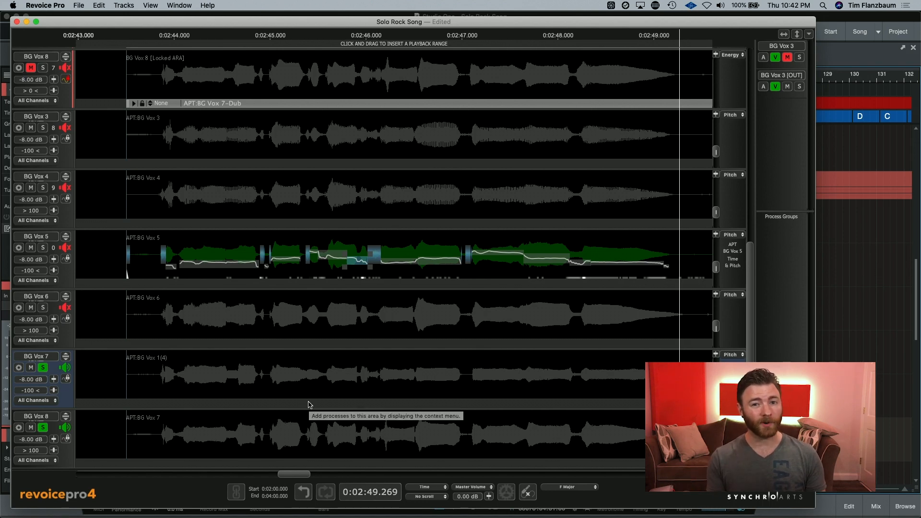
pyautogui.moveTo(303, 381)
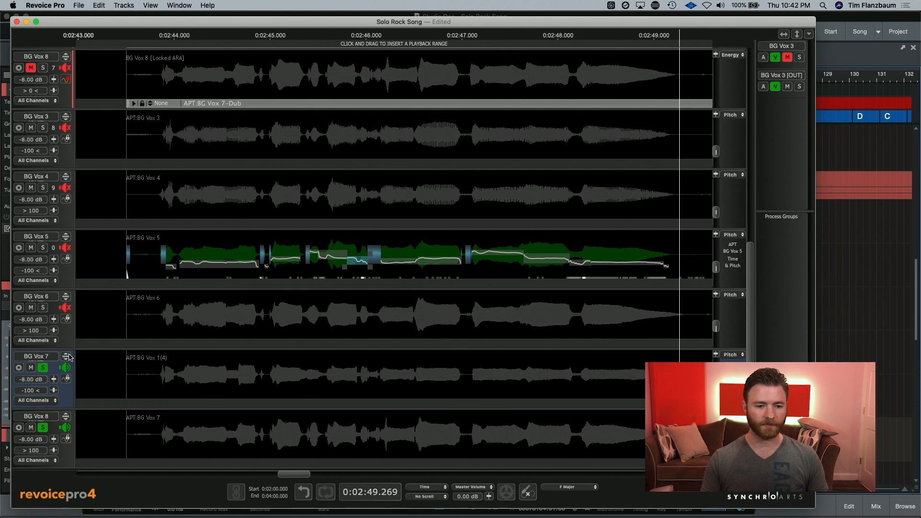
# Step: Open BG Vox 7's tuning and select the short high G4 note near 2:45.5
pyautogui.click(66, 357)
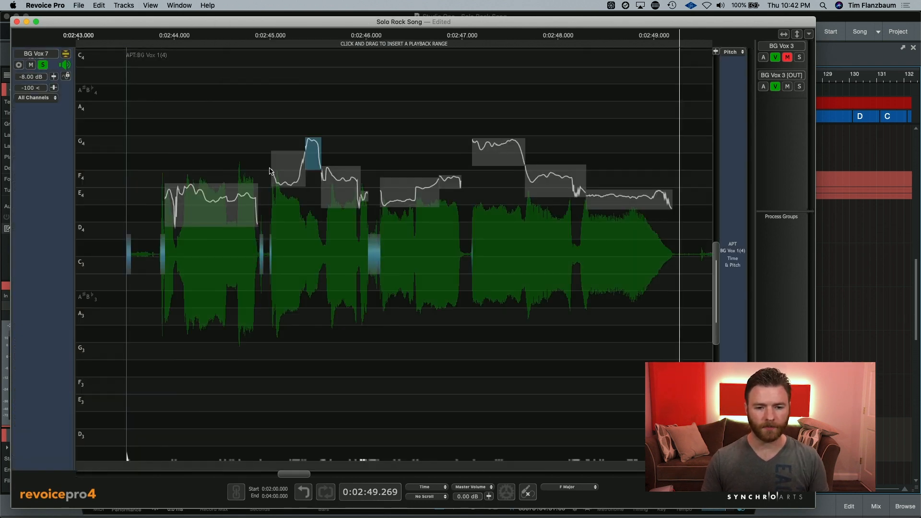
pyautogui.click(261, 34)
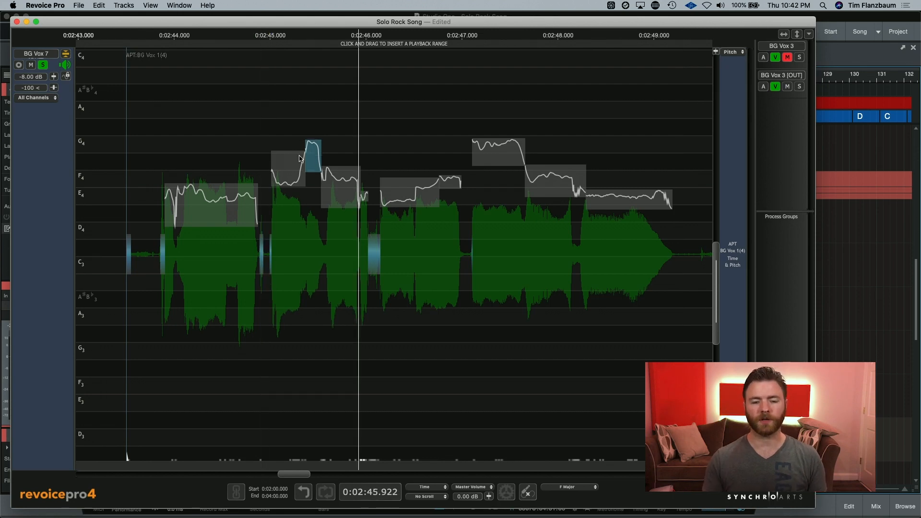
pyautogui.moveTo(307, 167)
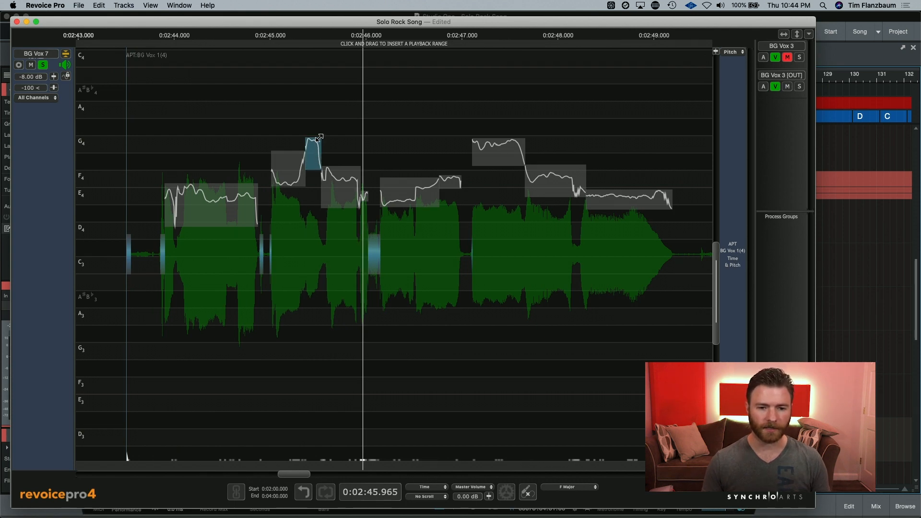
pyautogui.moveTo(306, 136)
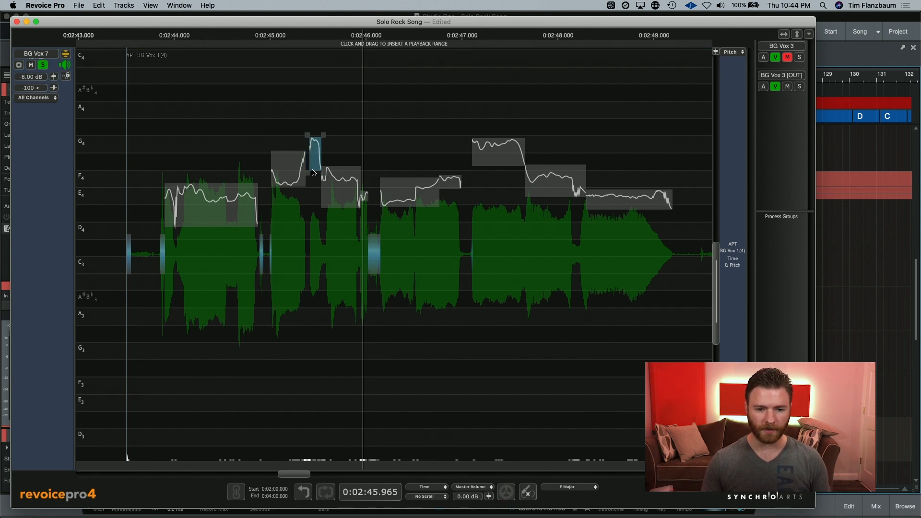
pyautogui.moveTo(314, 179)
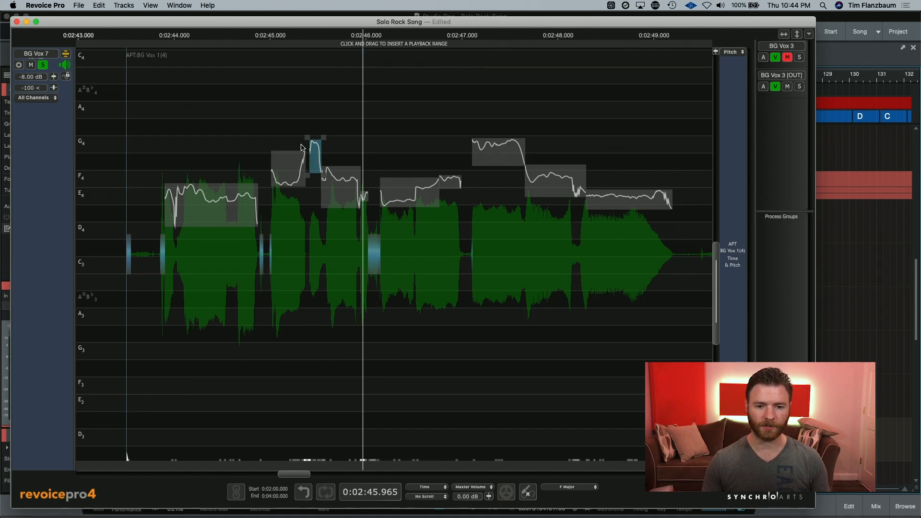
pyautogui.moveTo(327, 152)
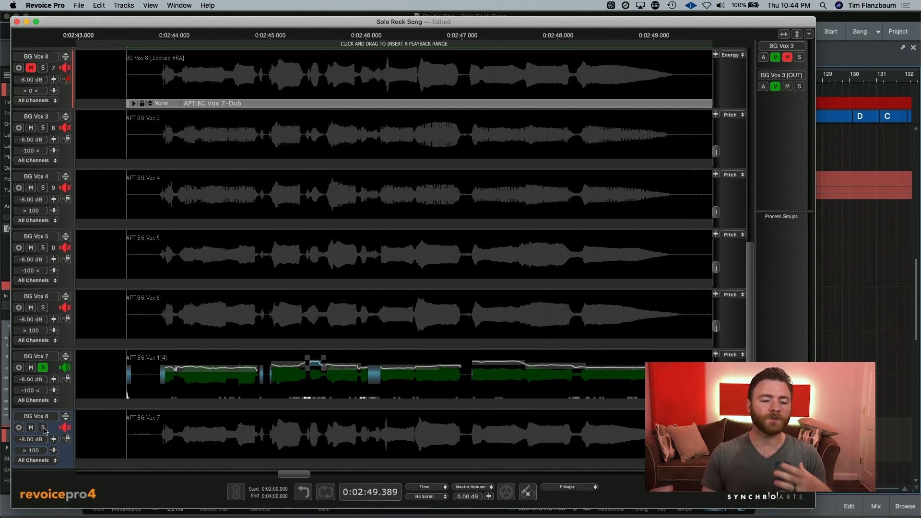
# Step: Unsolo BG Vox 7 so every backing vocal track plays together
pyautogui.click(43, 427)
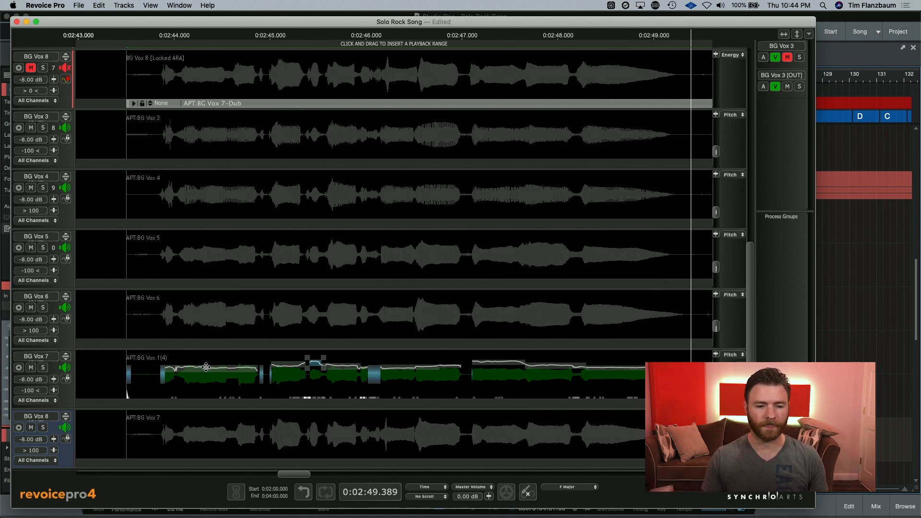
pyautogui.moveTo(235, 355)
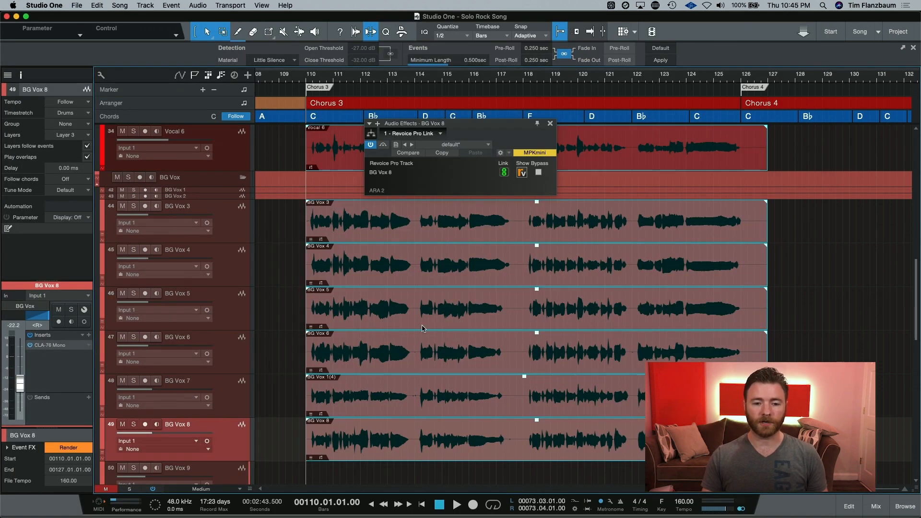
pyautogui.moveTo(454, 124)
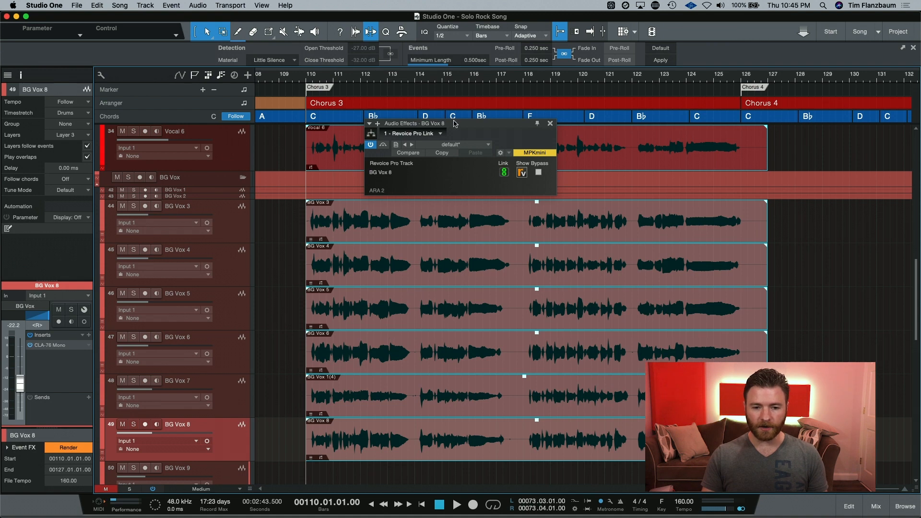
# Step: Close the Revoice Pro Link window, audition Chorus 3 and stop playback
pyautogui.click(549, 123)
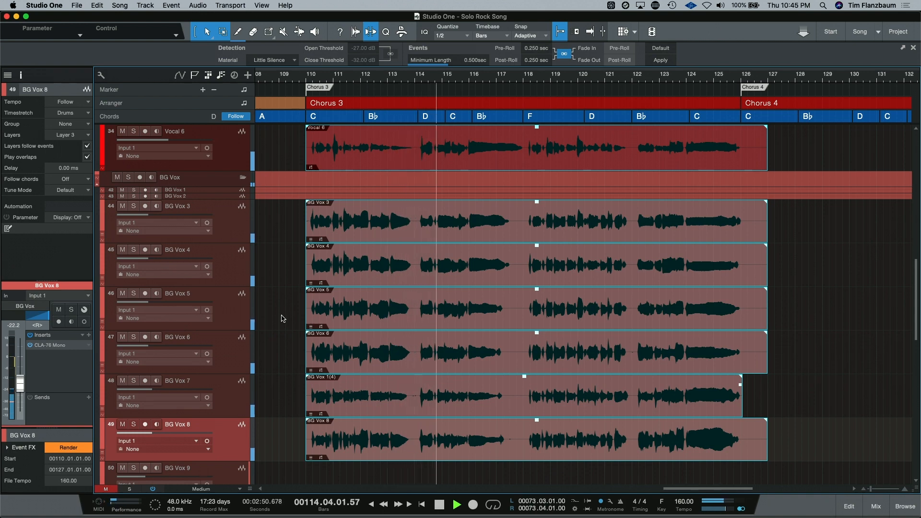
pyautogui.click(456, 504)
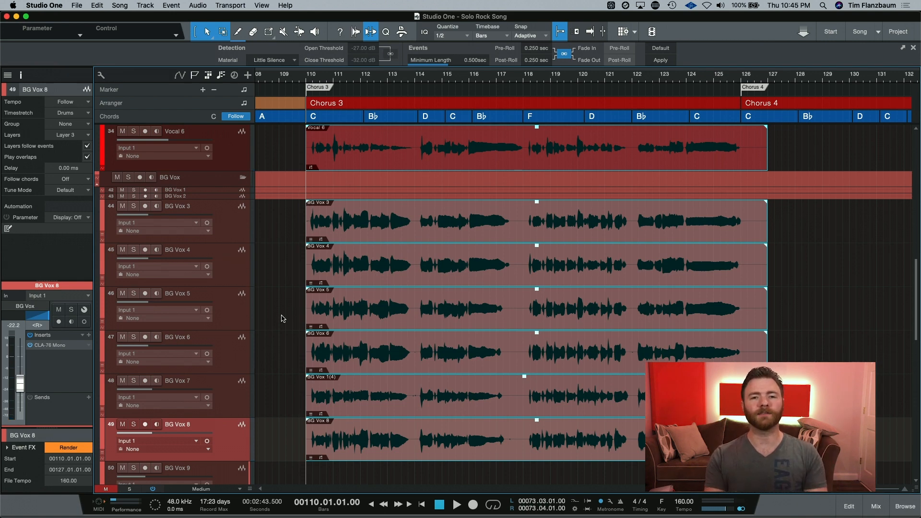
pyautogui.moveTo(233, 230)
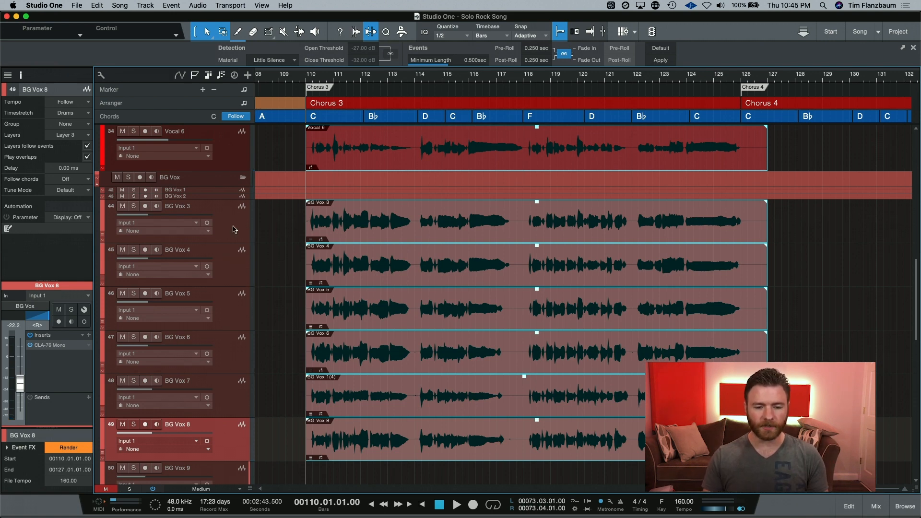
# Step: Solo the BG Vox tracks and lead Vocal 6 together
pyautogui.click(175, 130)
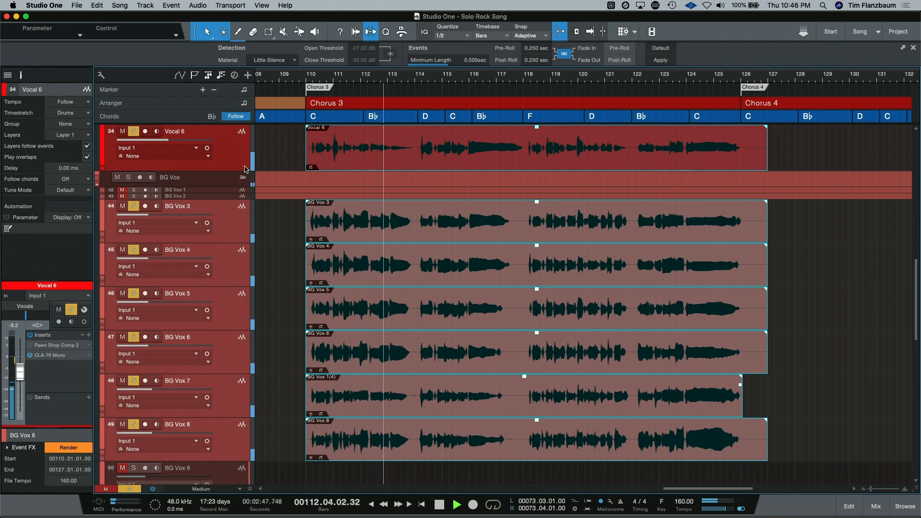
pyautogui.click(454, 503)
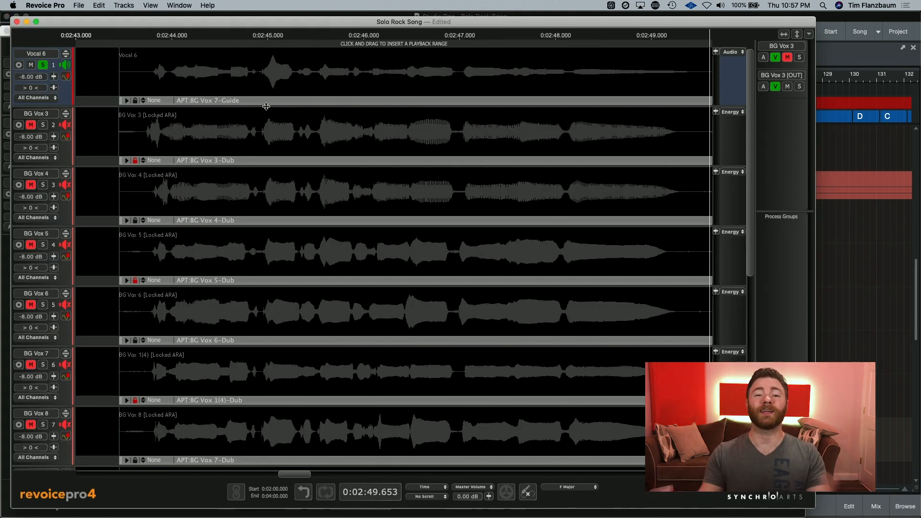
# Step: List the new process choices (APT, Doubler, Volume, Warp, Analyser) on the Vocal 6 process bar
pyautogui.rightClick(265, 106)
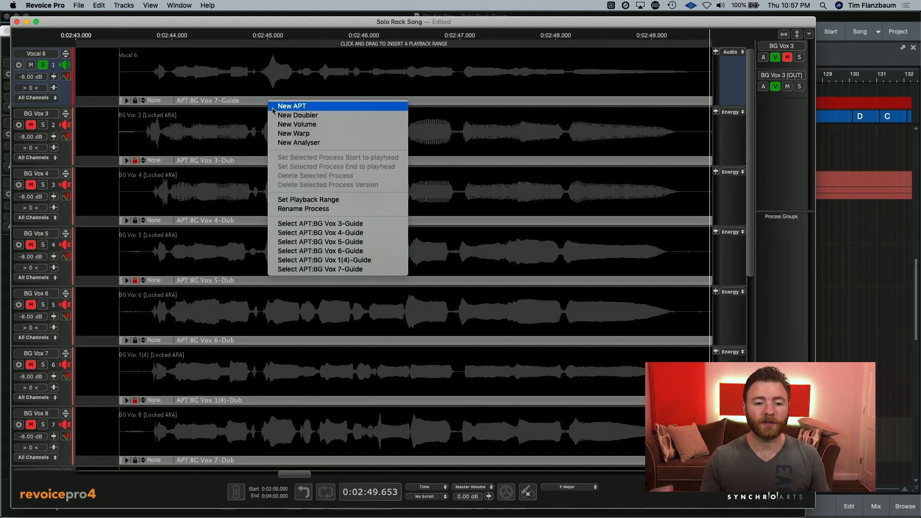
pyautogui.moveTo(329, 115)
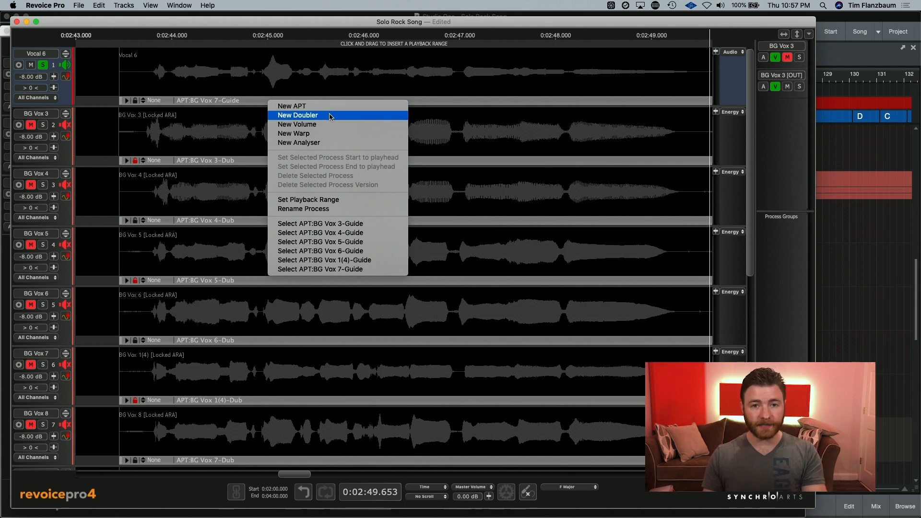